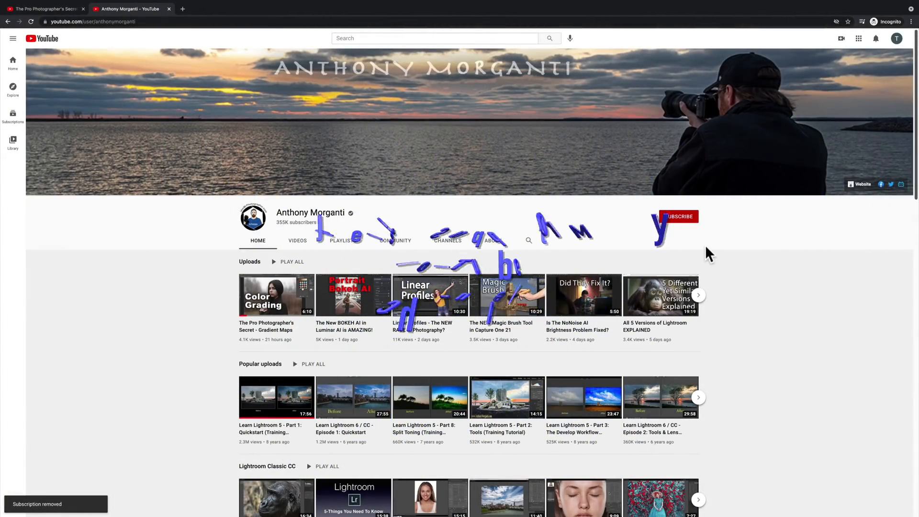
Open the Gradient Maps tutorial video from the channel page and like it
left_click(679, 217)
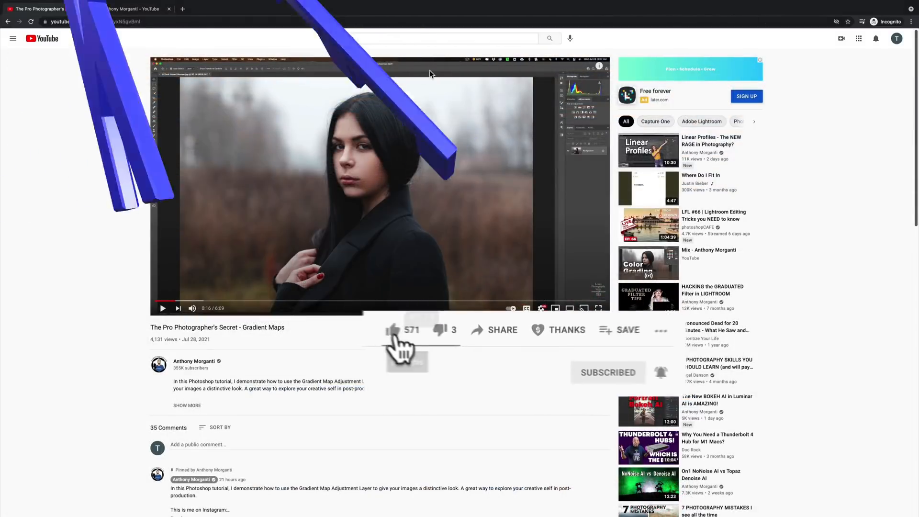
left_click(393, 329)
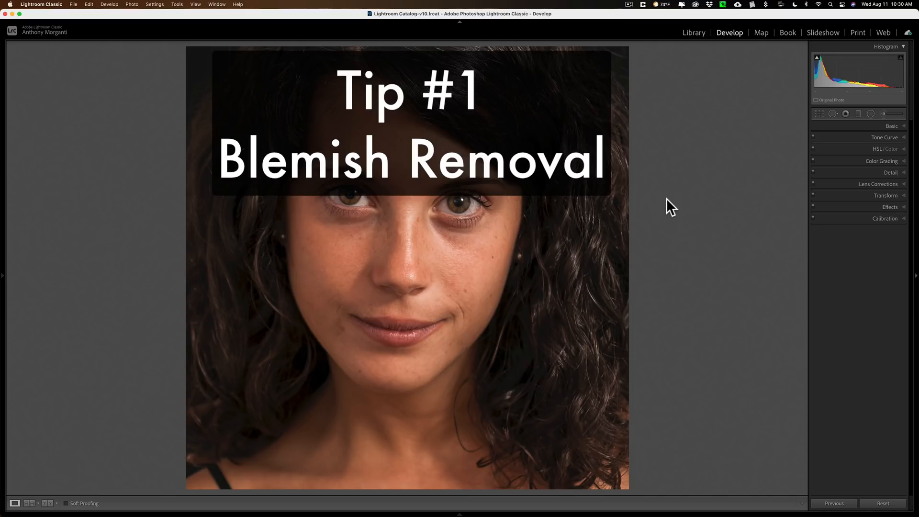
Open Spot Removal in Heal mode and lower the brush feather from 100 to 75
left_click(847, 114)
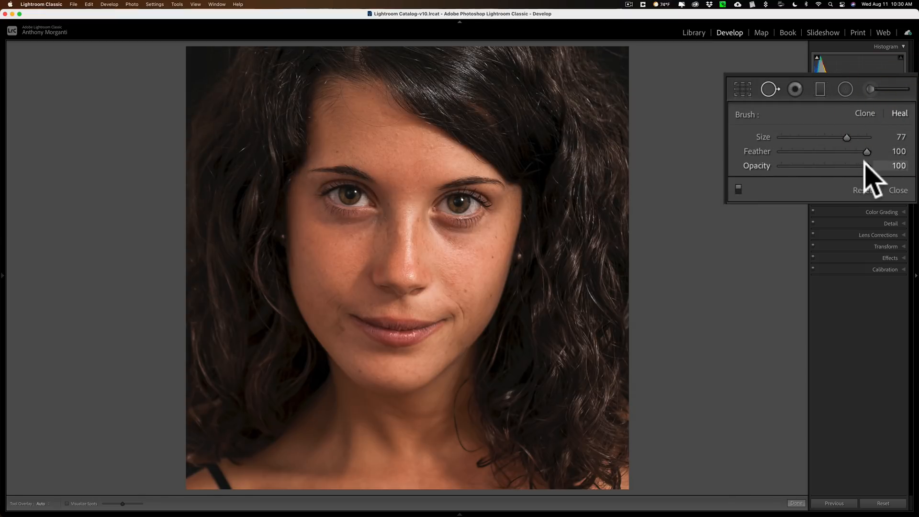
left_click_drag(868, 151, 859, 151)
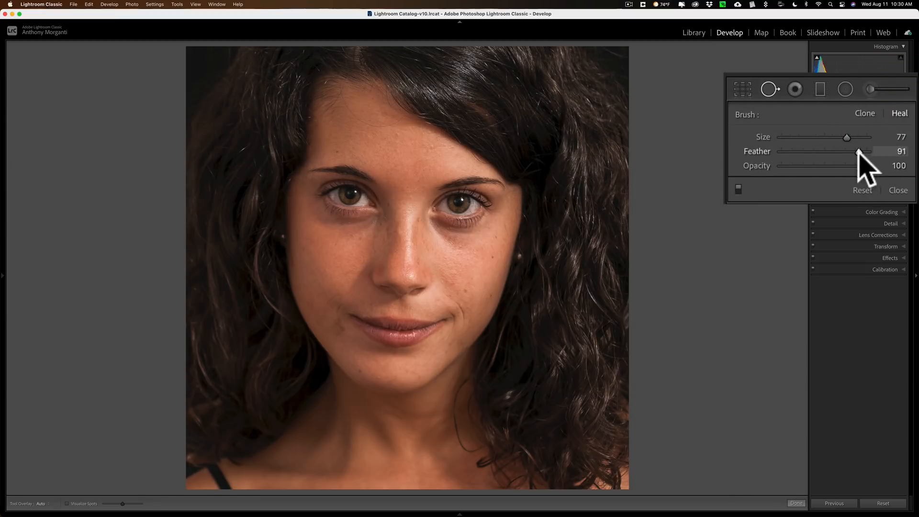
left_click_drag(859, 152, 846, 152)
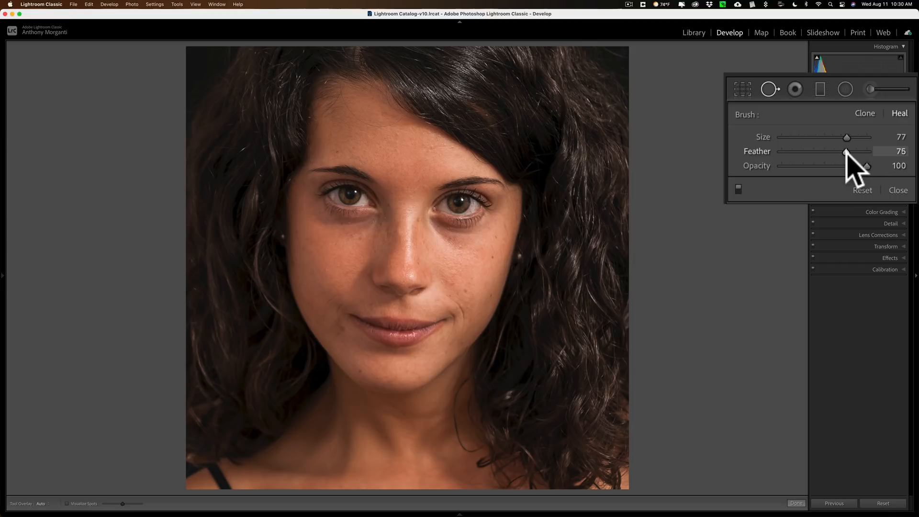
mouse_move(874, 178)
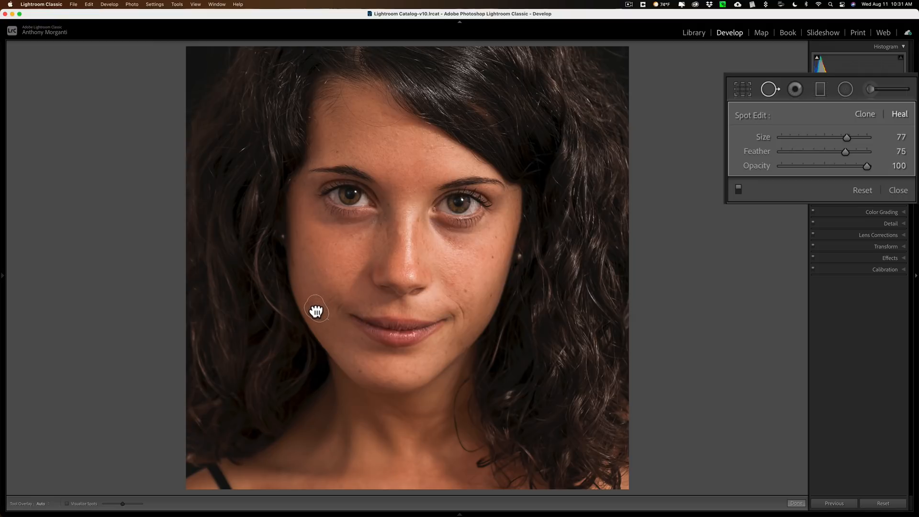
mouse_move(742, 345)
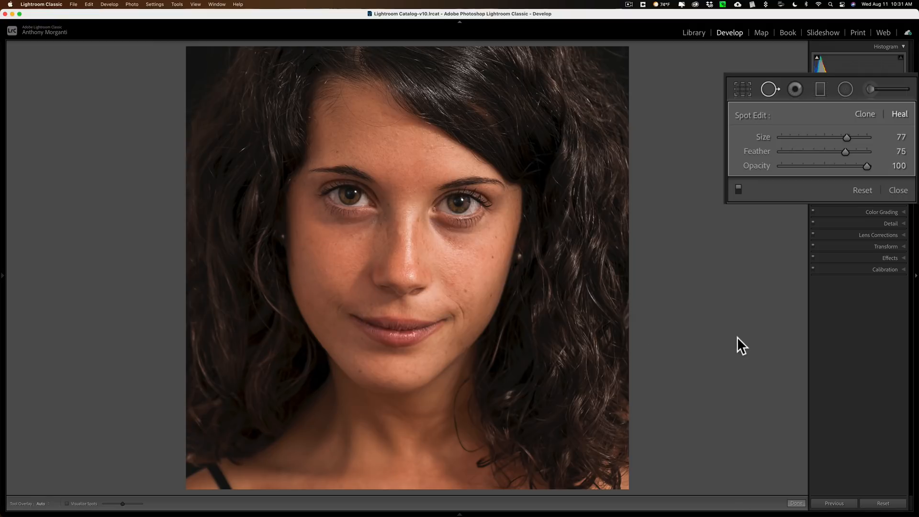
Heal blemishes on the left cheek, near the mouth corner and along the right cheek below the eye
left_click(339, 328)
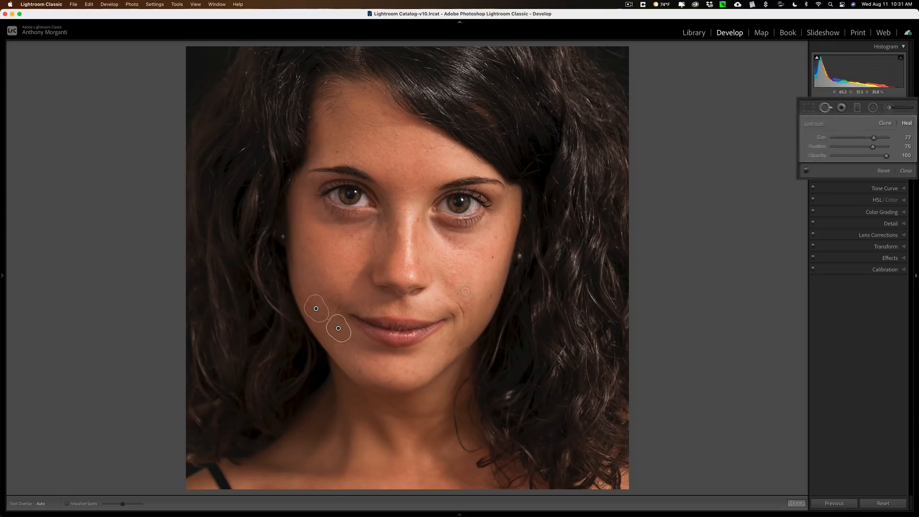
left_click(464, 292)
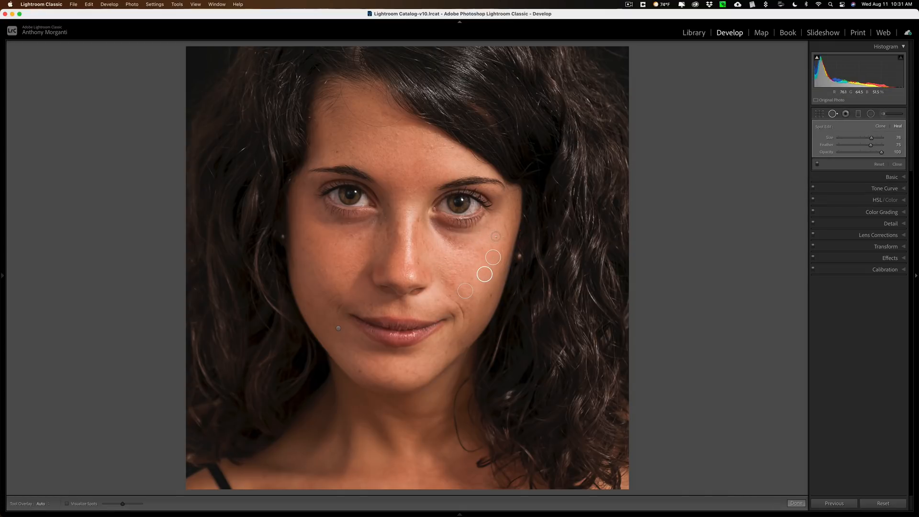
left_click(496, 236)
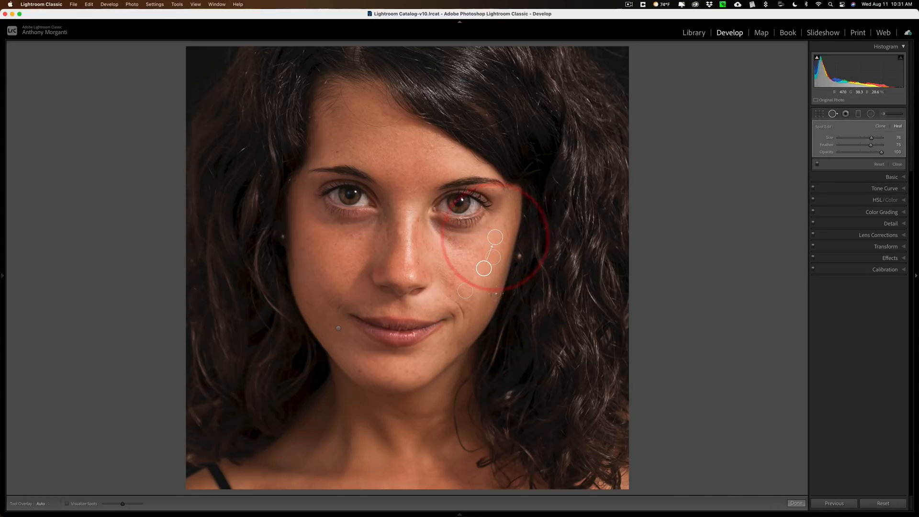
left_click_drag(485, 268, 492, 296)
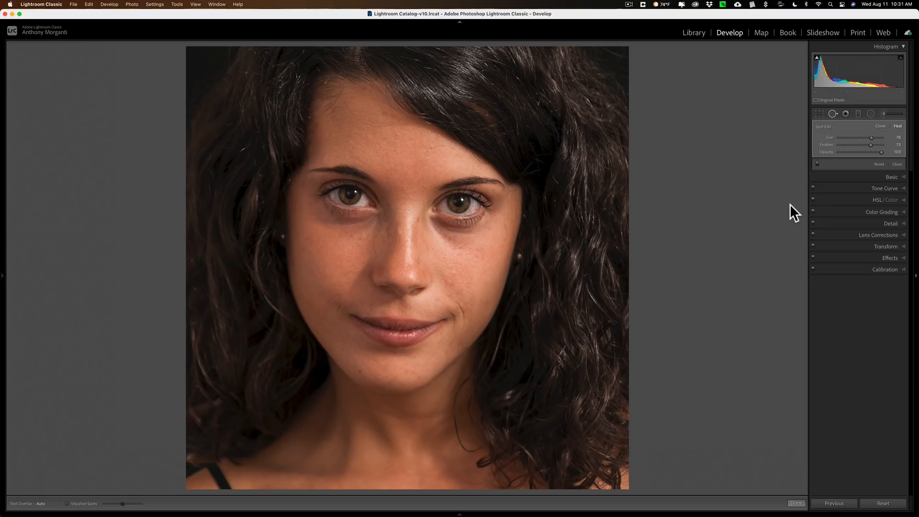
mouse_move(798, 203)
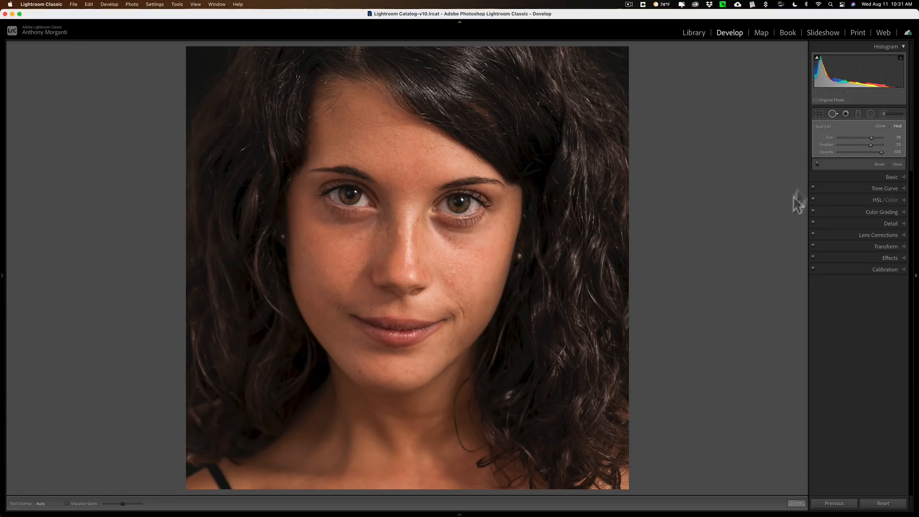
mouse_move(832, 138)
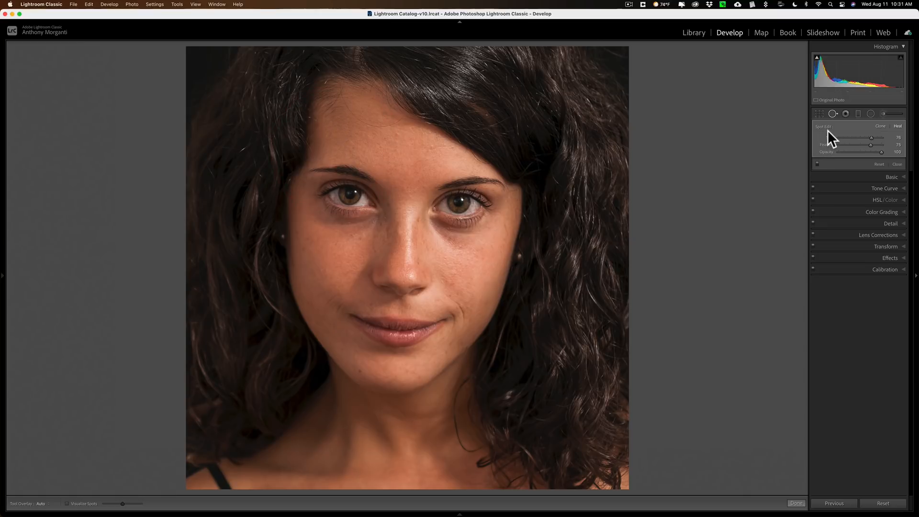
Close Spot Removal and zoom the portrait out to a smaller view
left_click(833, 113)
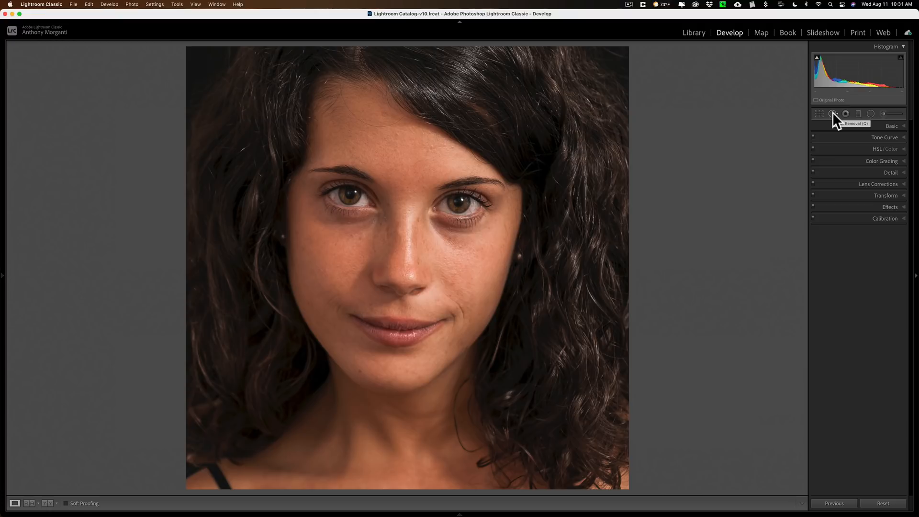
mouse_move(811, 128)
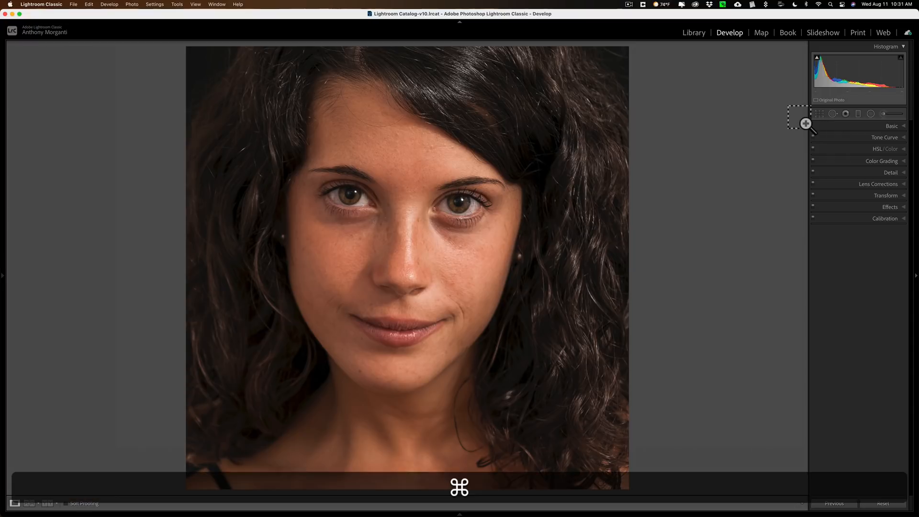
key("cmd+-")
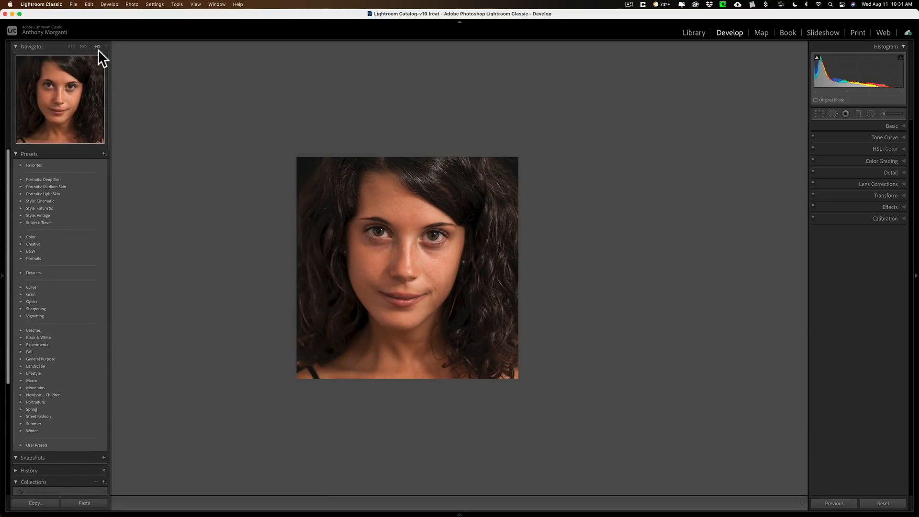
left_click(97, 46)
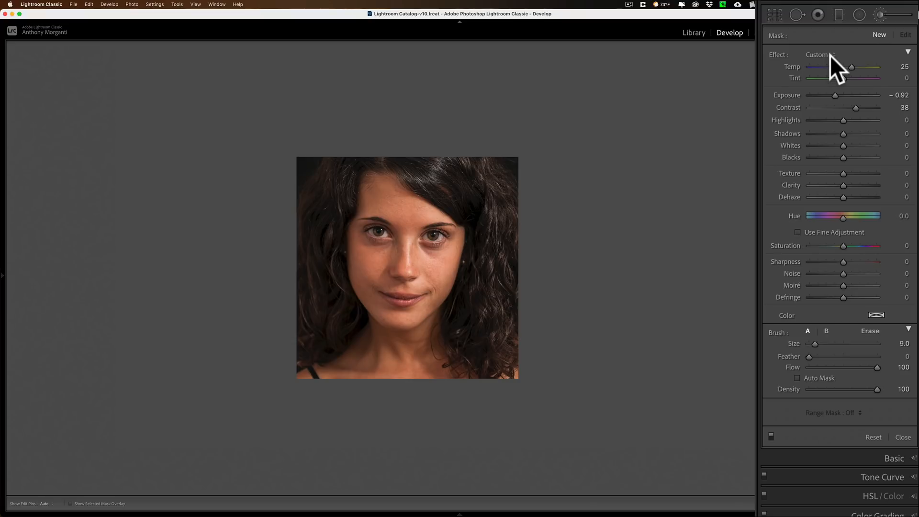
Load the Soften Skin brush effect (clarity -100, sharpness 25) and enable Auto Mask
left_click(817, 54)
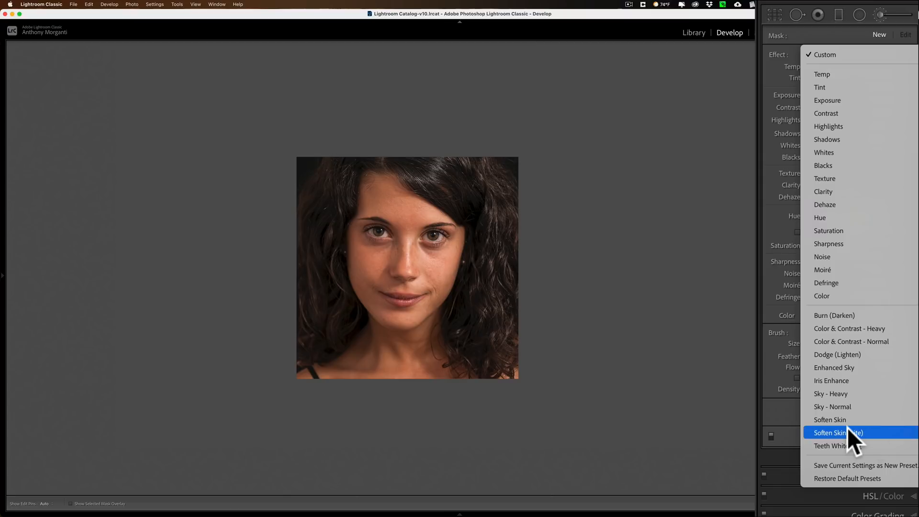
mouse_move(844, 420)
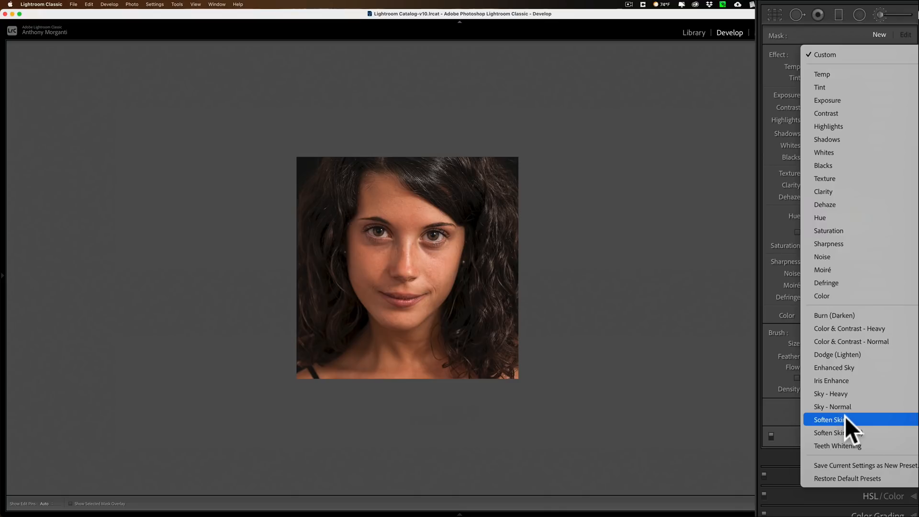
left_click(828, 420)
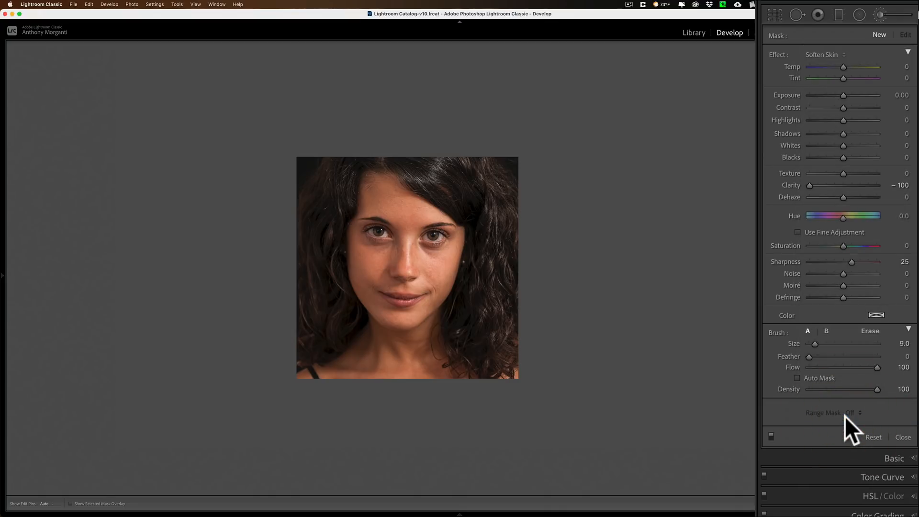
mouse_move(862, 93)
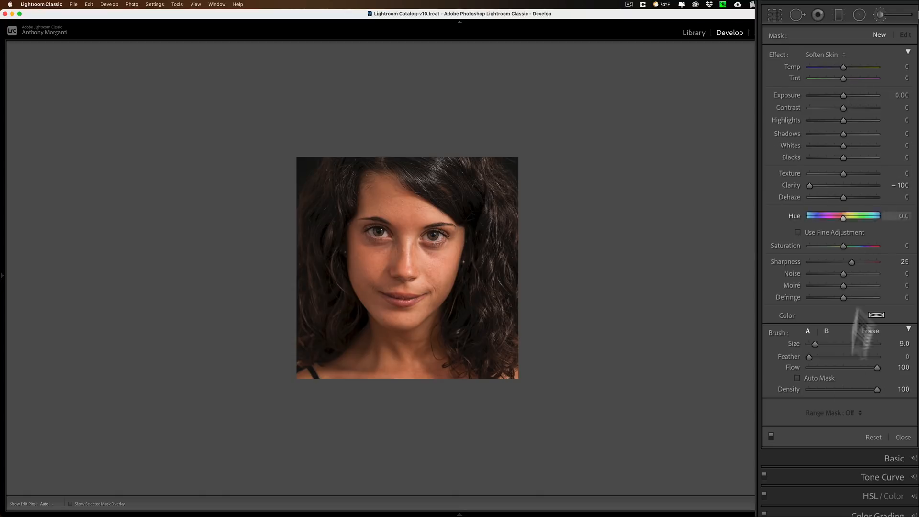
mouse_move(800, 390)
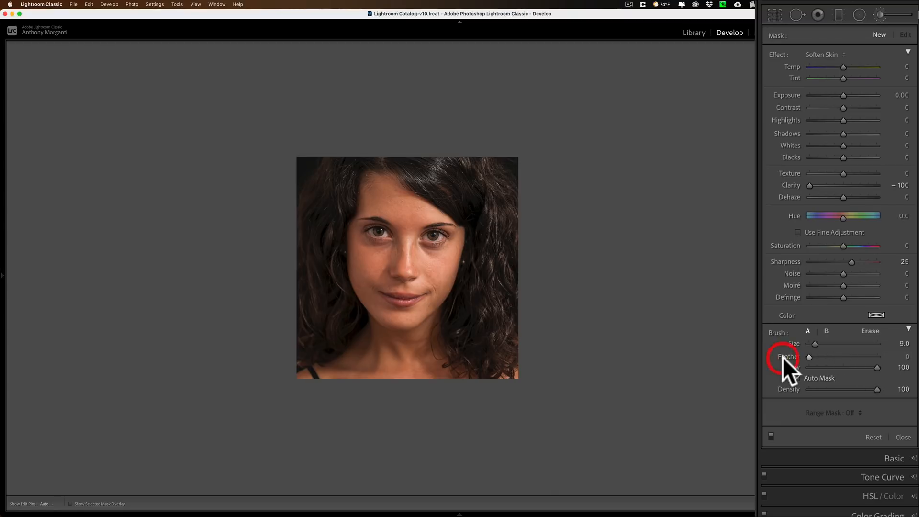
left_click(798, 378)
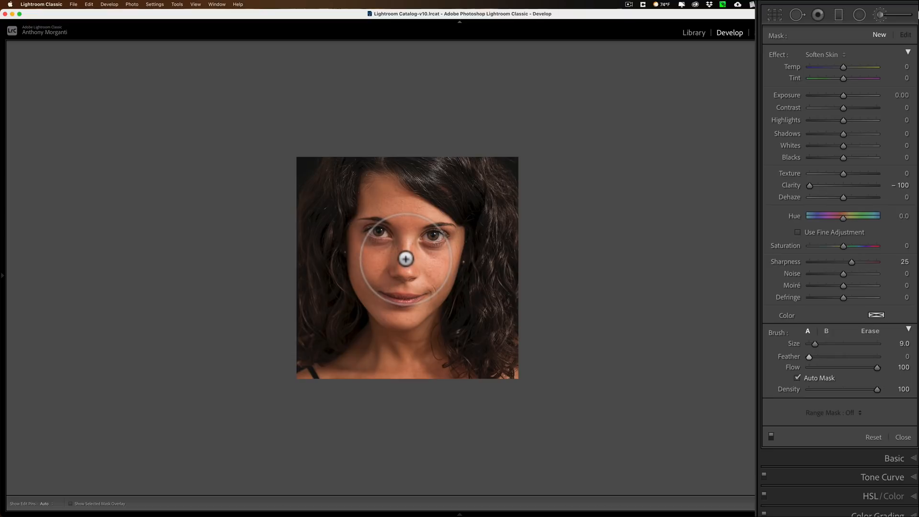
Enlarge the Soften Skin brush to size 68 and switch Auto Mask back off
left_click_drag(815, 344, 844, 344)
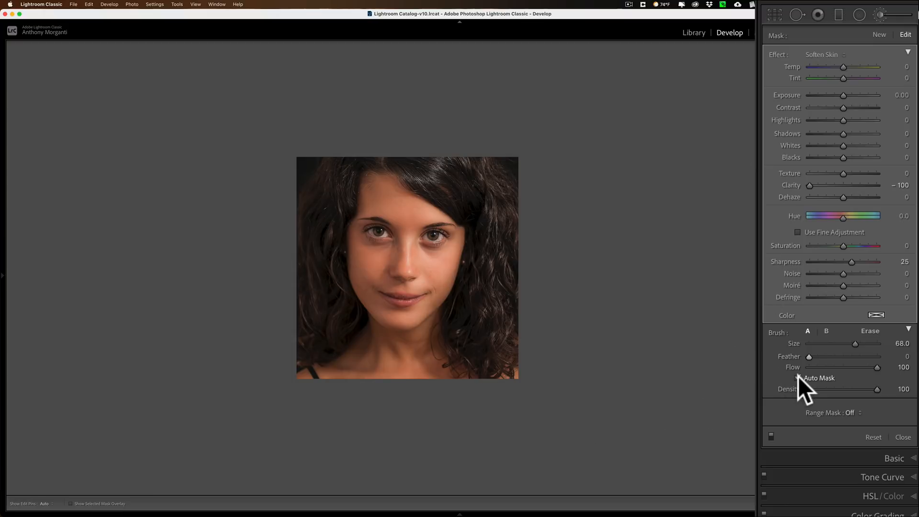
left_click(798, 378)
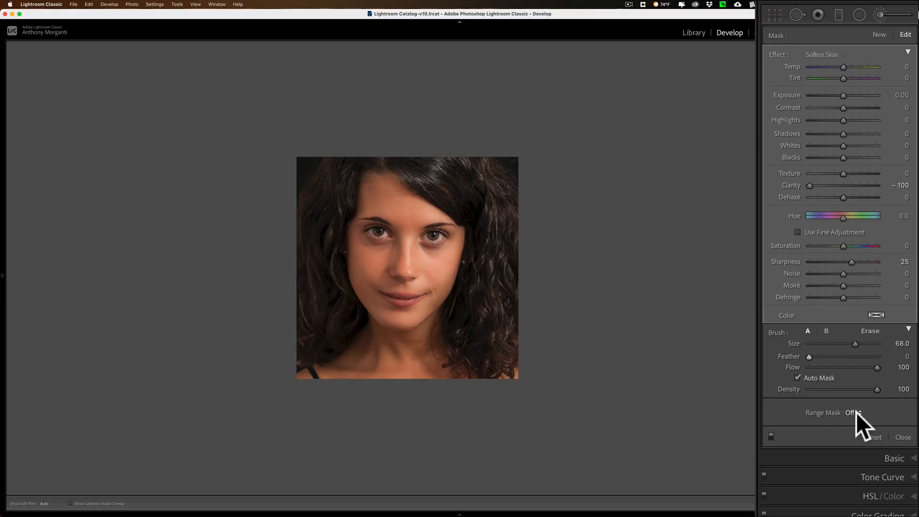
Set the softening adjustment's Range Mask to Color and switch the brush to Erase
left_click(854, 412)
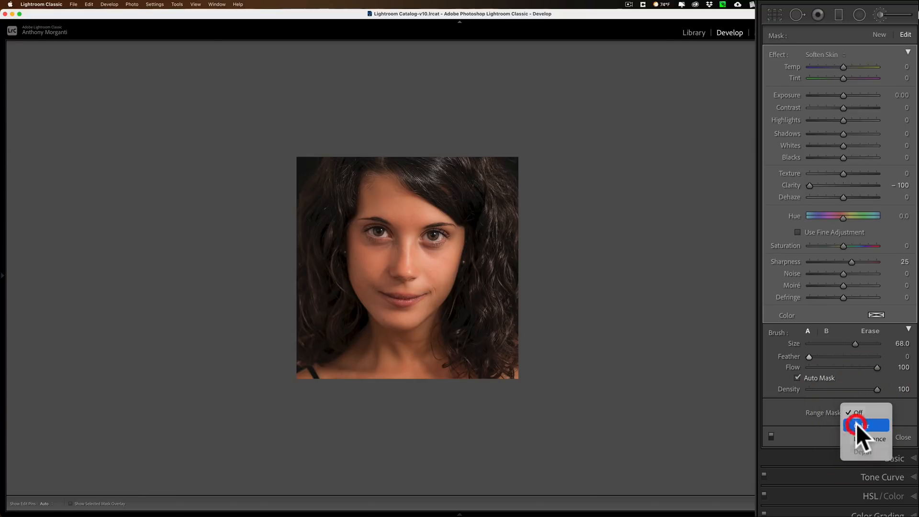
left_click(859, 425)
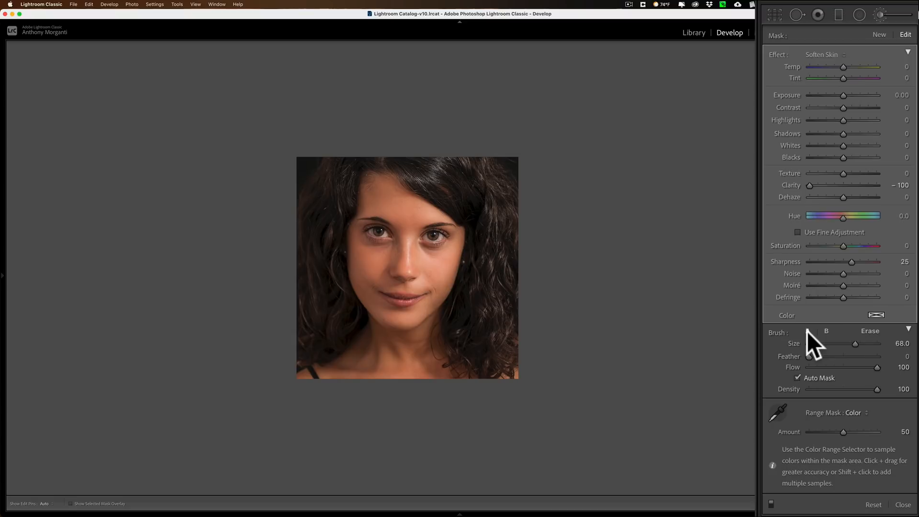
left_click(871, 332)
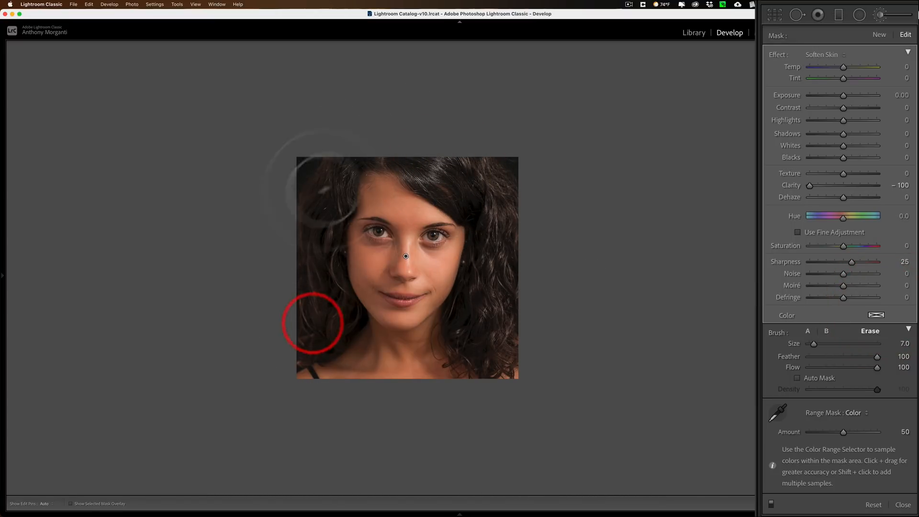
mouse_move(712, 274)
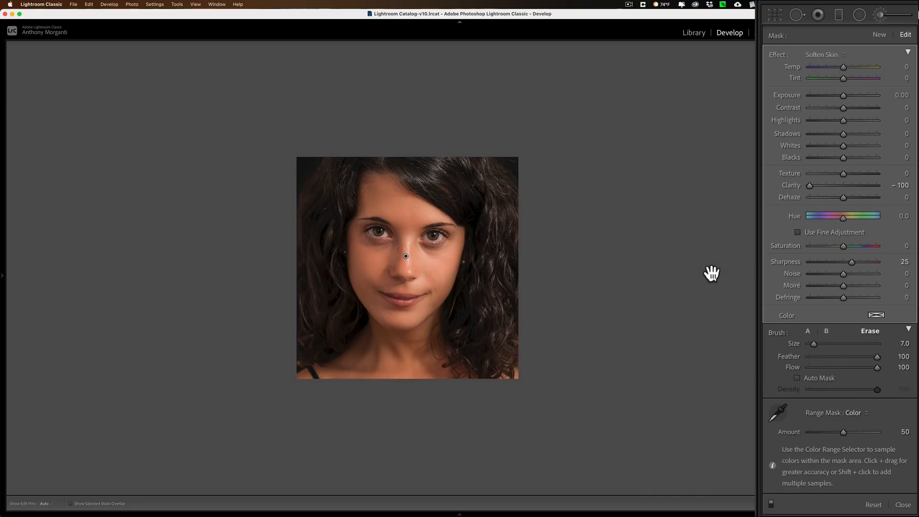
mouse_move(755, 287)
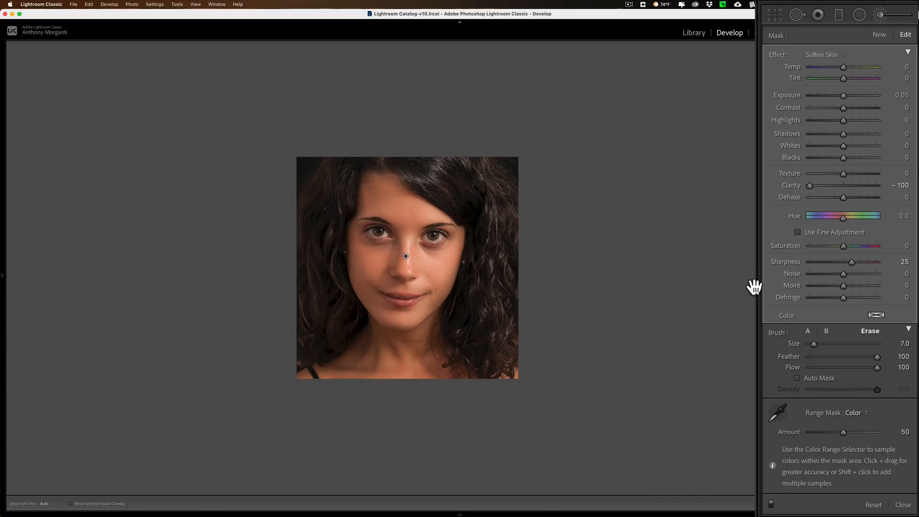
mouse_move(763, 291)
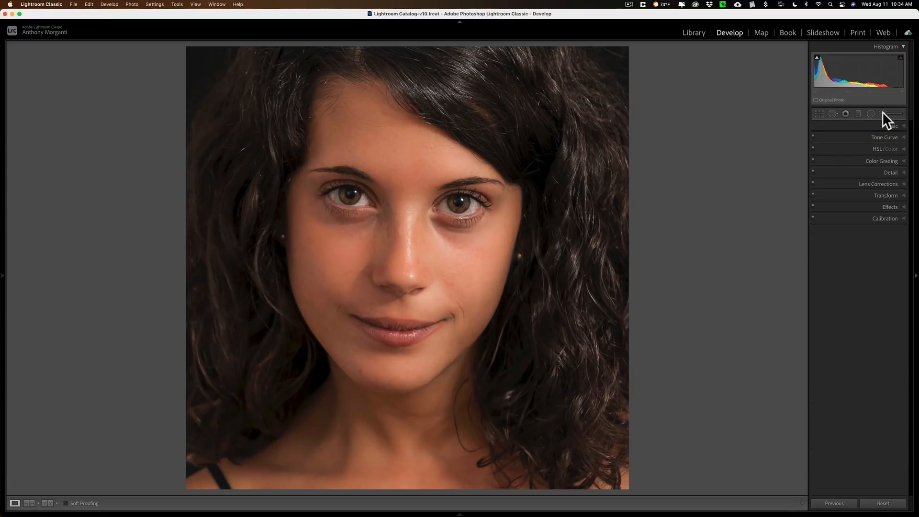
mouse_move(885, 114)
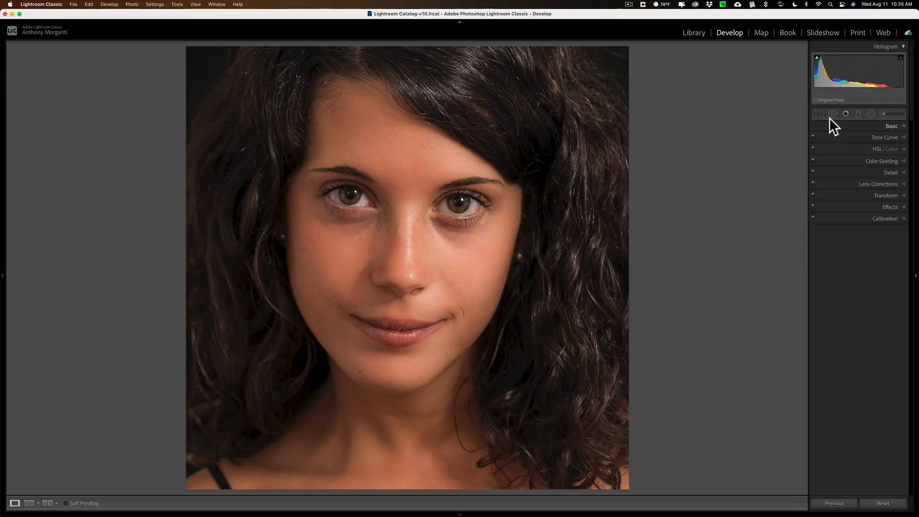
Open Spot Removal in Heal mode with feather 57 and reduced opacity
left_click(846, 114)
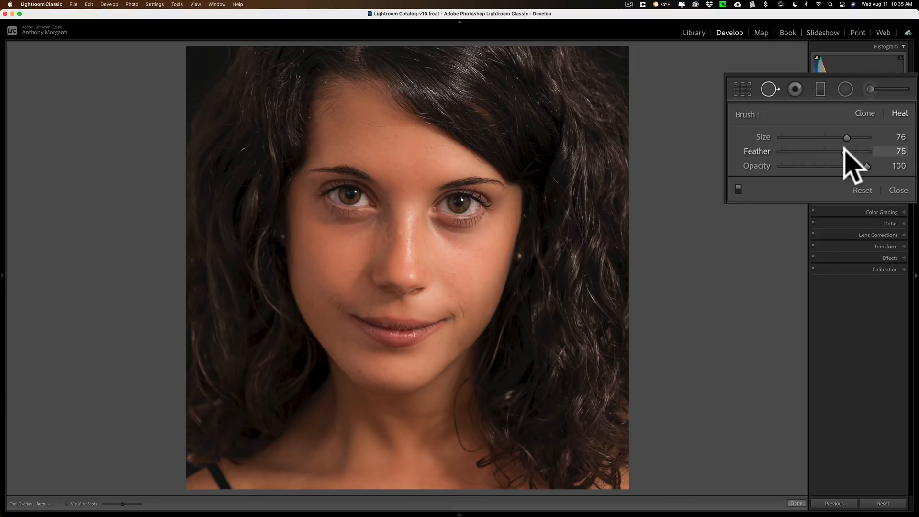
left_click_drag(856, 151, 820, 151)
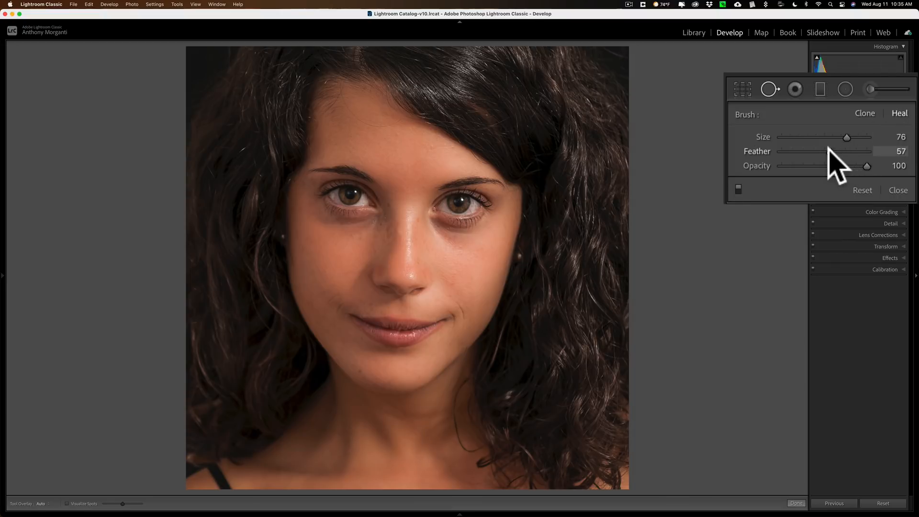
left_click_drag(867, 166, 831, 166)
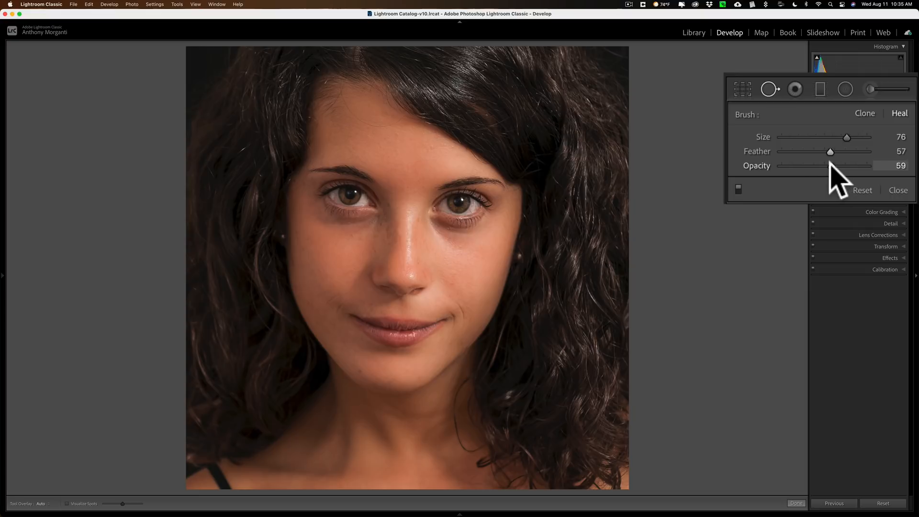
left_click_drag(831, 166, 828, 165)
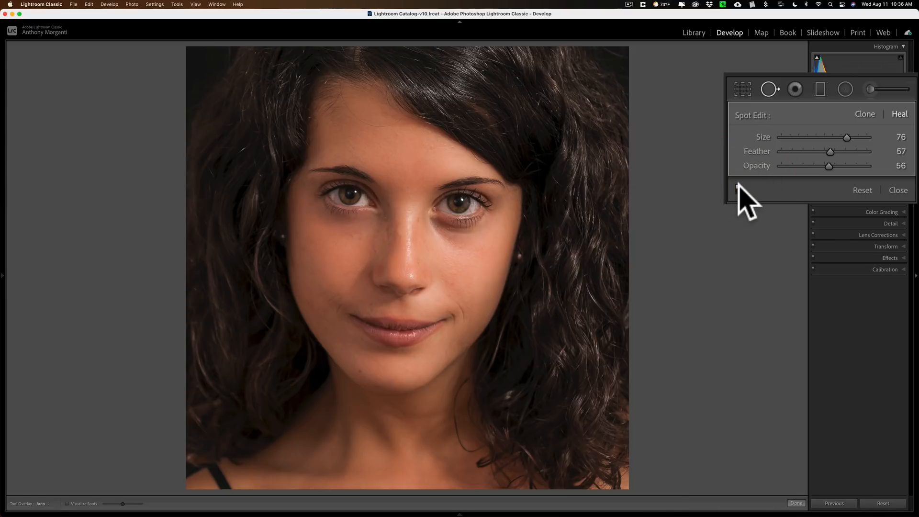
mouse_move(836, 179)
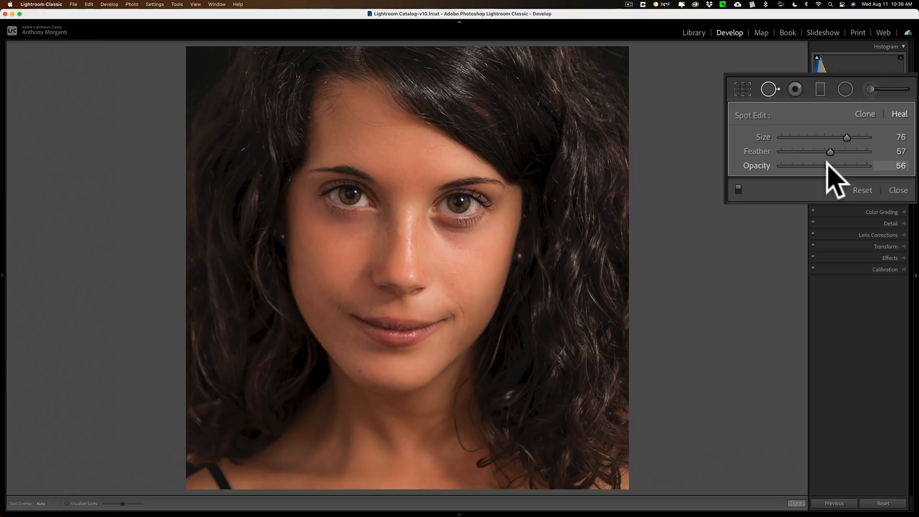
Settle healing opacity around 53 and heal the blemish below the right eye
left_click_drag(826, 165, 849, 166)
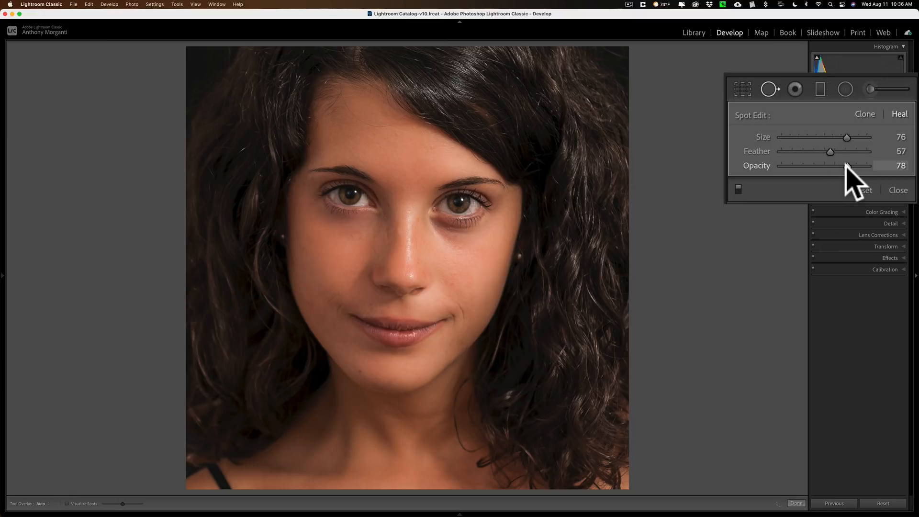
left_click_drag(851, 166, 836, 165)
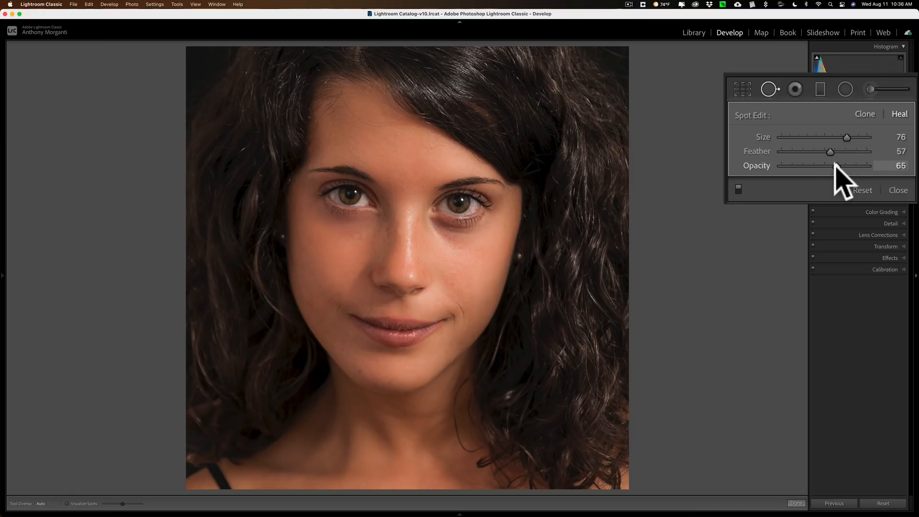
left_click_drag(841, 166, 827, 167)
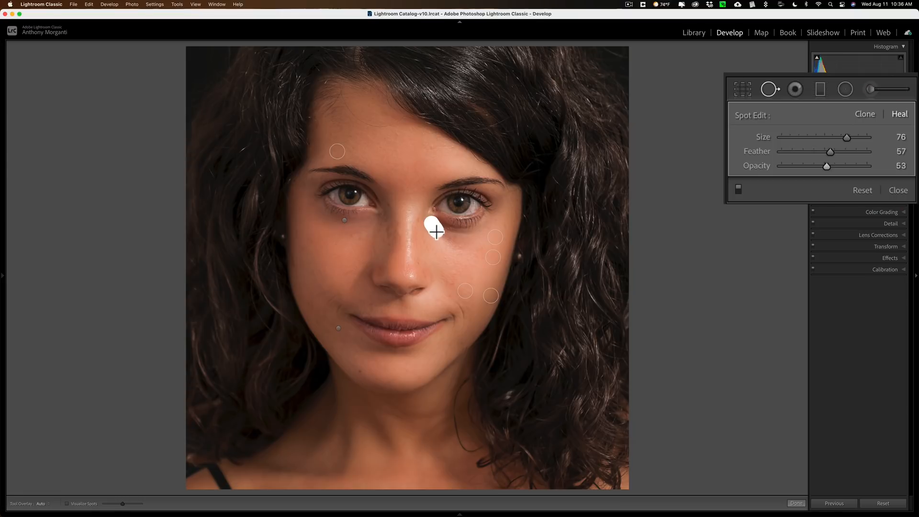
left_click_drag(436, 232, 463, 236)
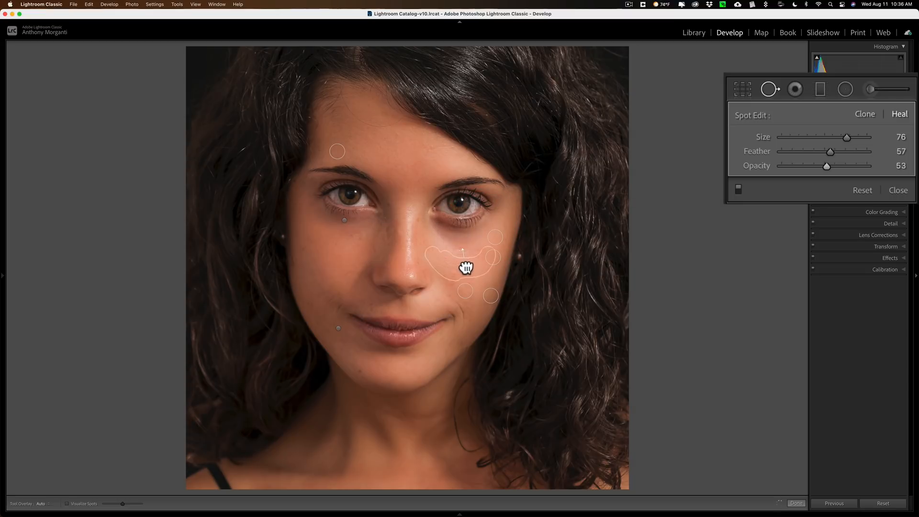
Select the cheek heal spot and adjust its opacity, ending at 57
left_click(463, 264)
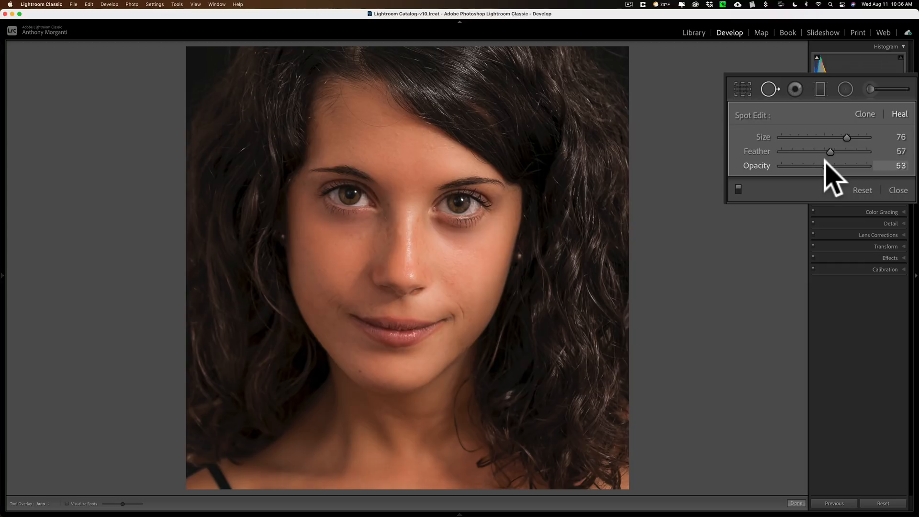
left_click_drag(833, 166, 827, 165)
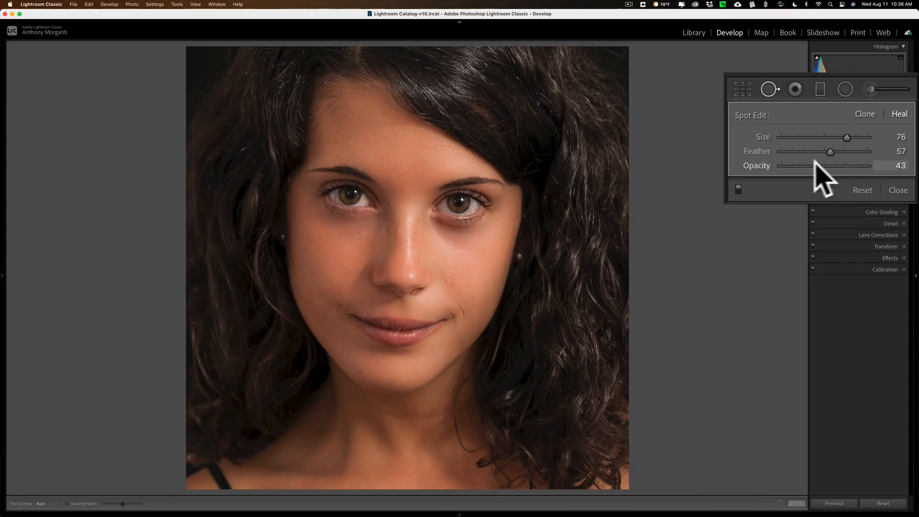
left_click_drag(830, 166, 809, 166)
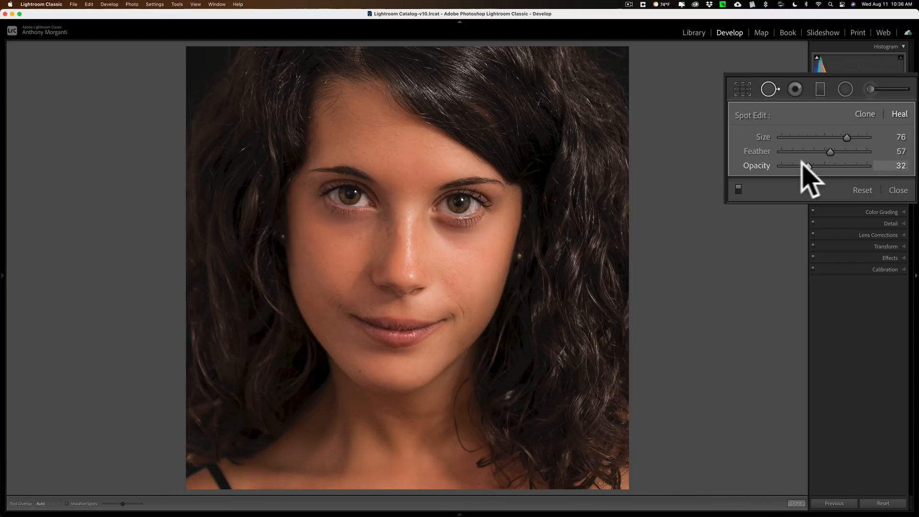
left_click_drag(821, 165, 808, 165)
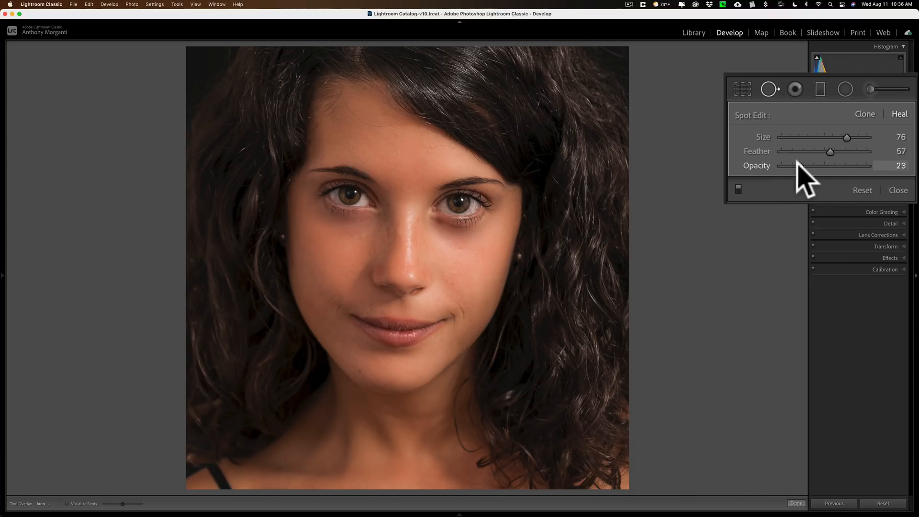
left_click_drag(805, 166, 815, 165)
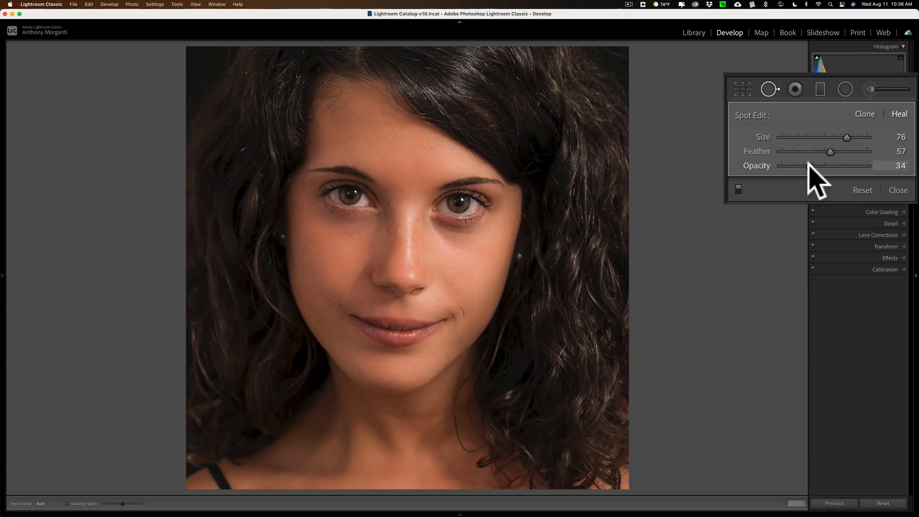
left_click_drag(810, 165, 815, 165)
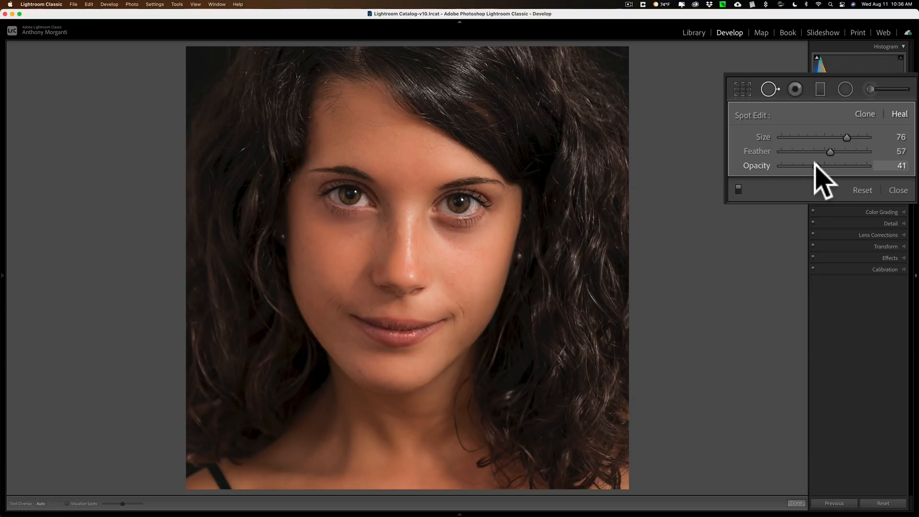
left_click_drag(806, 166, 815, 165)
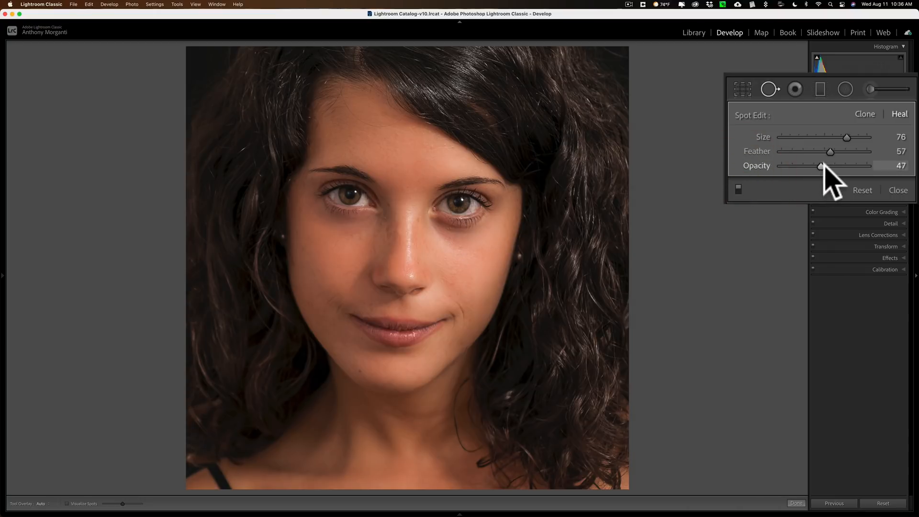
left_click_drag(821, 165, 846, 165)
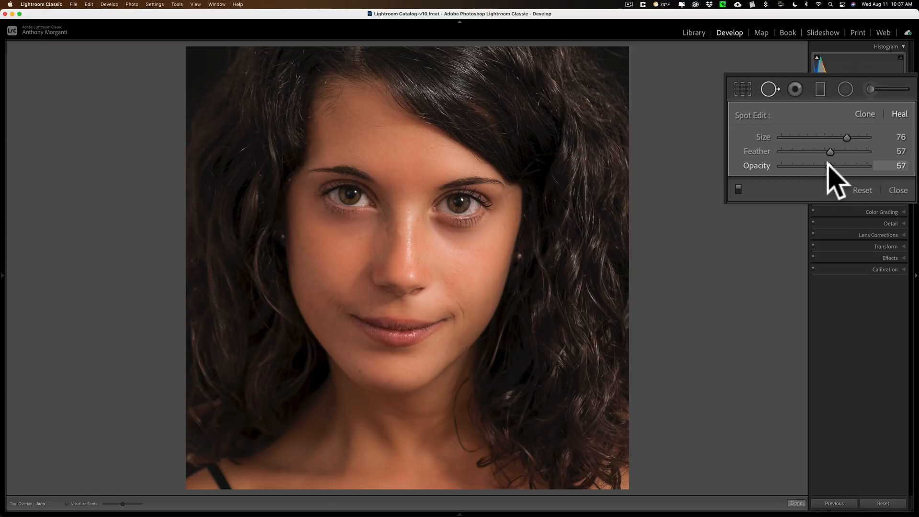
left_click_drag(831, 166, 825, 166)
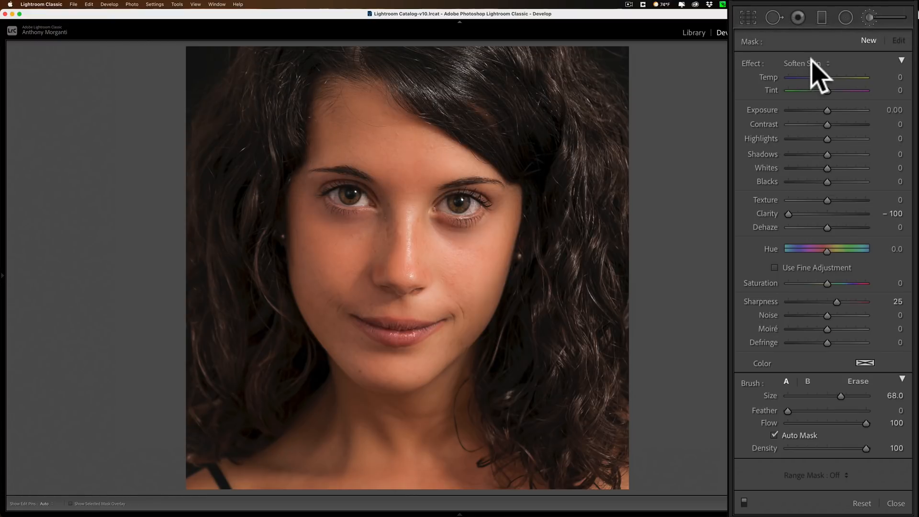
Switch the brush effect to Iris Enhance with feather 70 and brush size 2
left_click(802, 63)
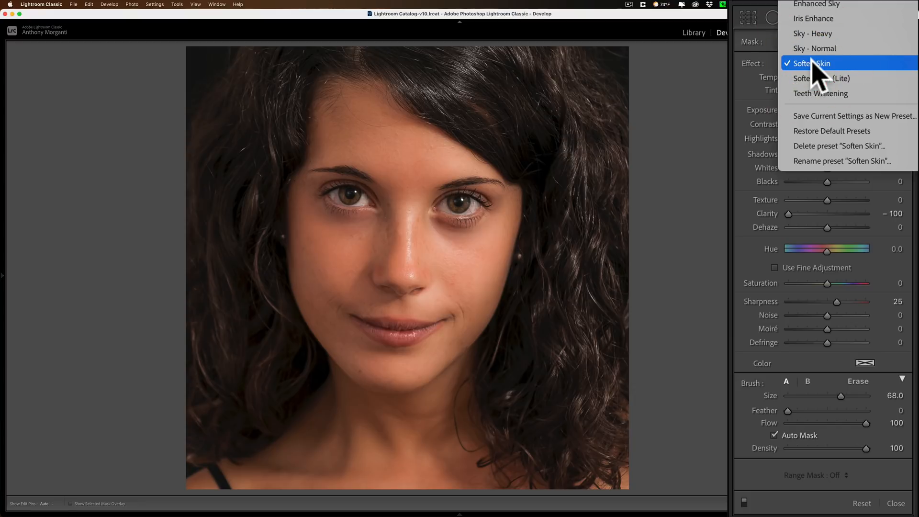
mouse_move(820, 18)
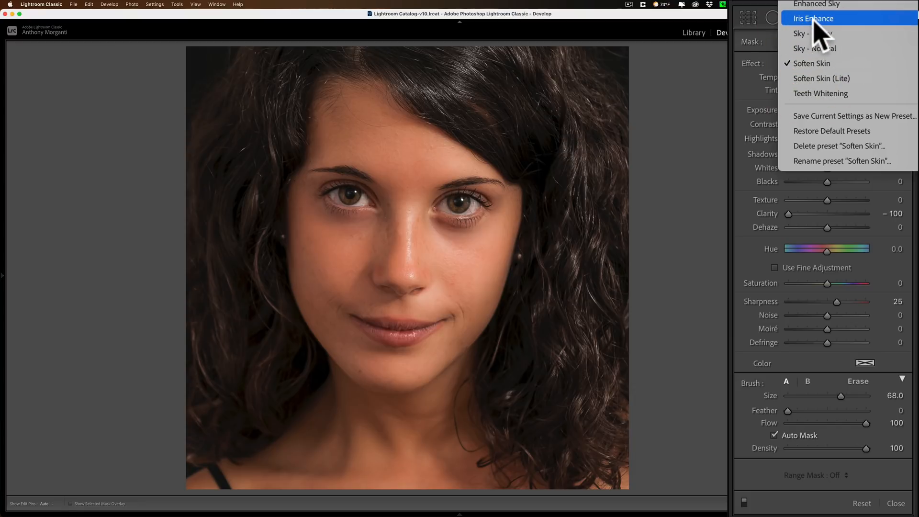
left_click(814, 18)
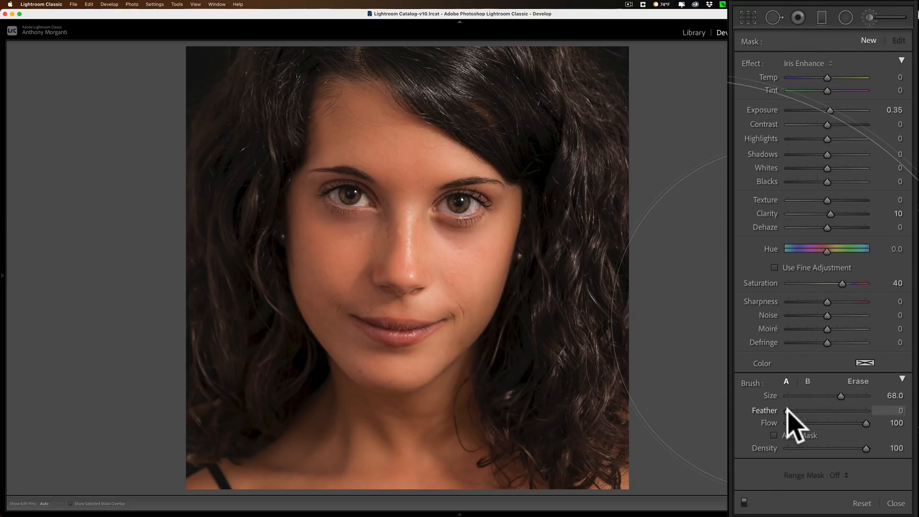
left_click_drag(788, 411, 836, 410)
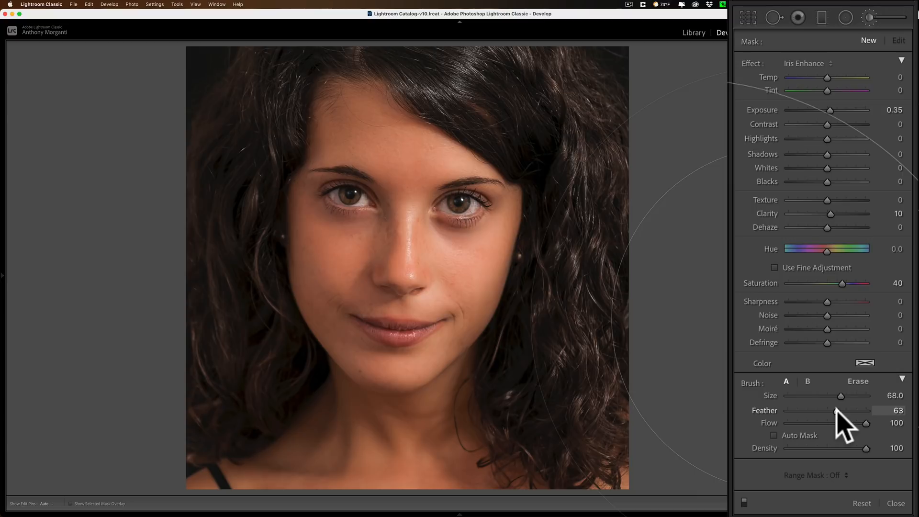
left_click_drag(835, 410, 842, 410)
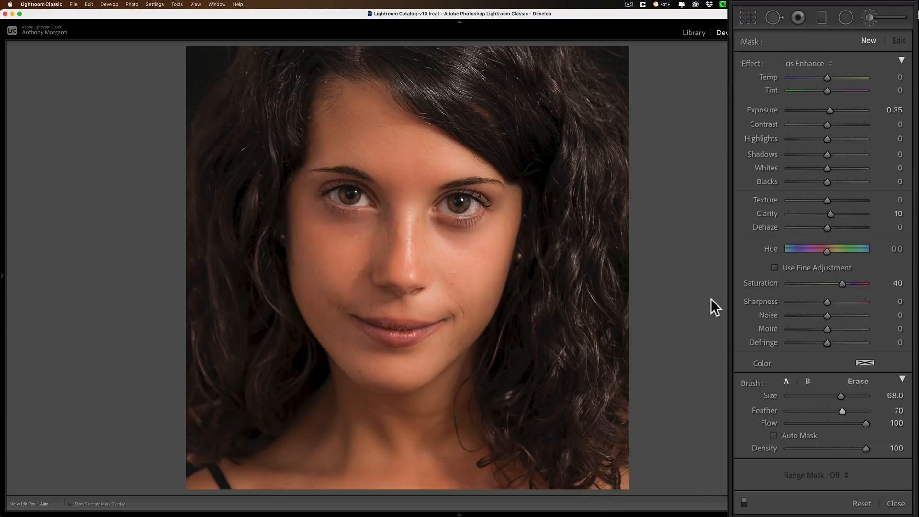
left_click_drag(844, 396, 840, 396)
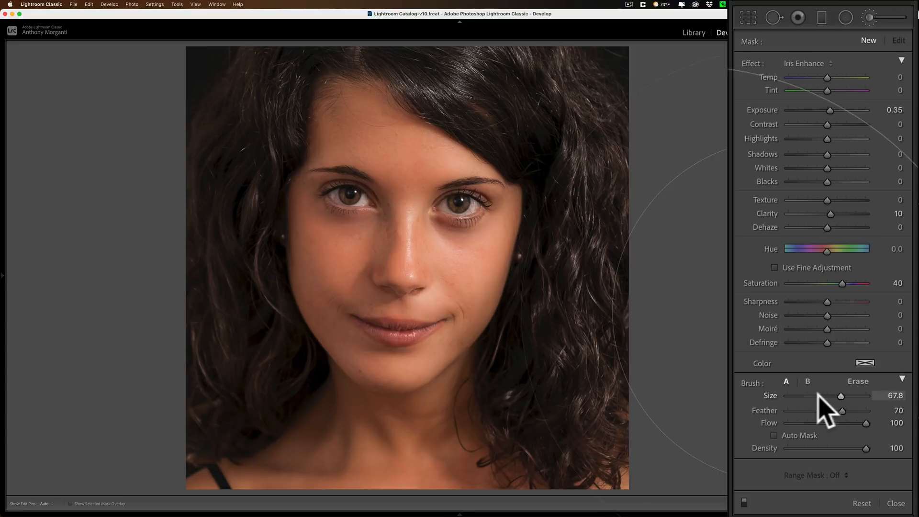
left_click_drag(841, 395, 792, 395)
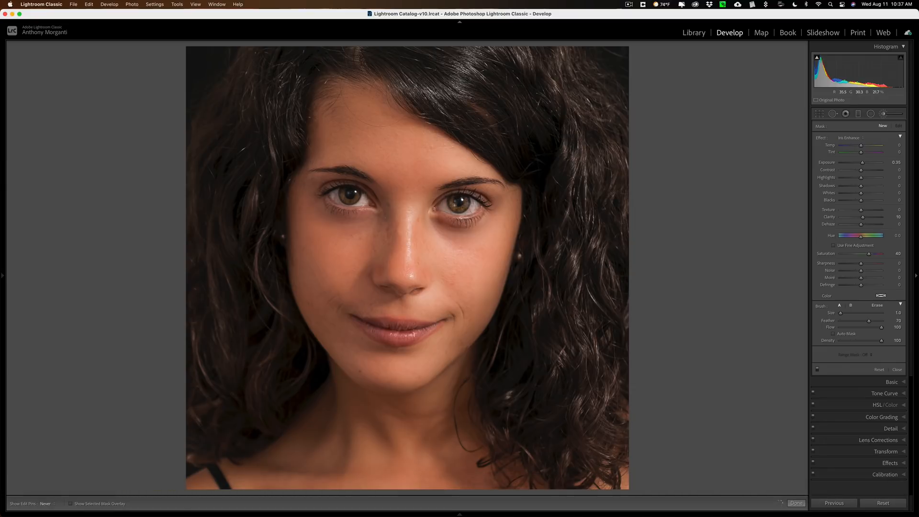
Brush Iris Enhance onto the eyes, setting exposure 0.44 and saturation 57
left_click(451, 203)
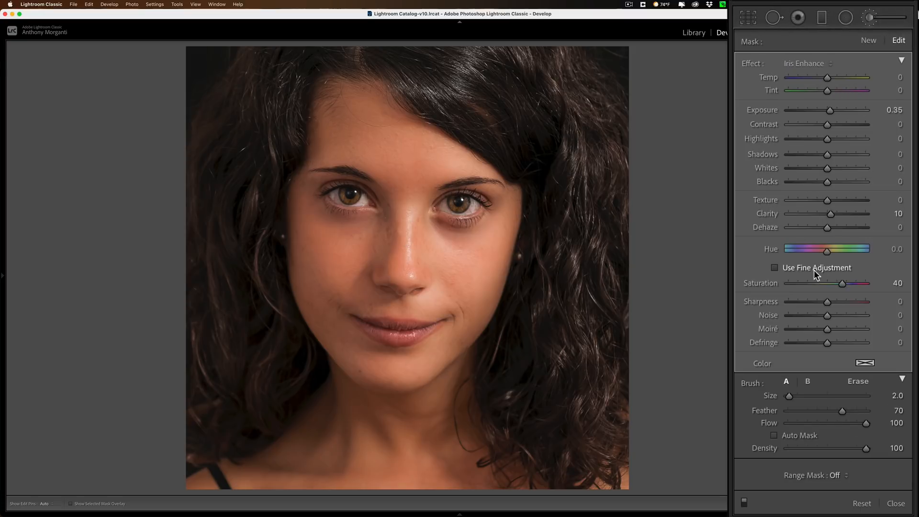
left_click_drag(841, 283, 850, 283)
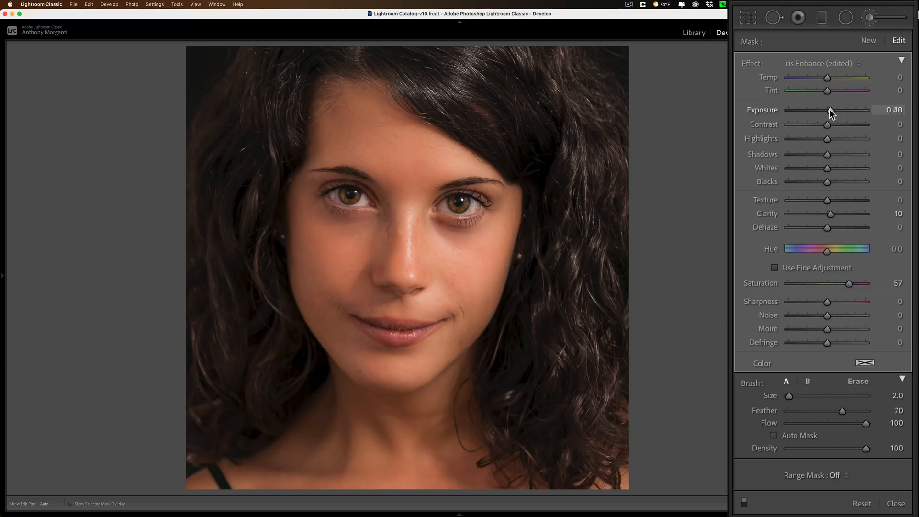
left_click_drag(827, 110, 835, 109)
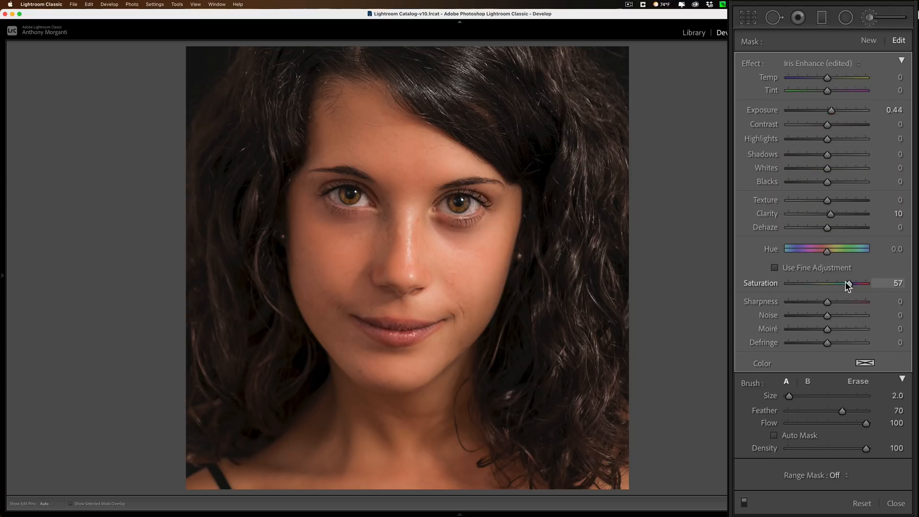
left_click_drag(864, 282, 844, 283)
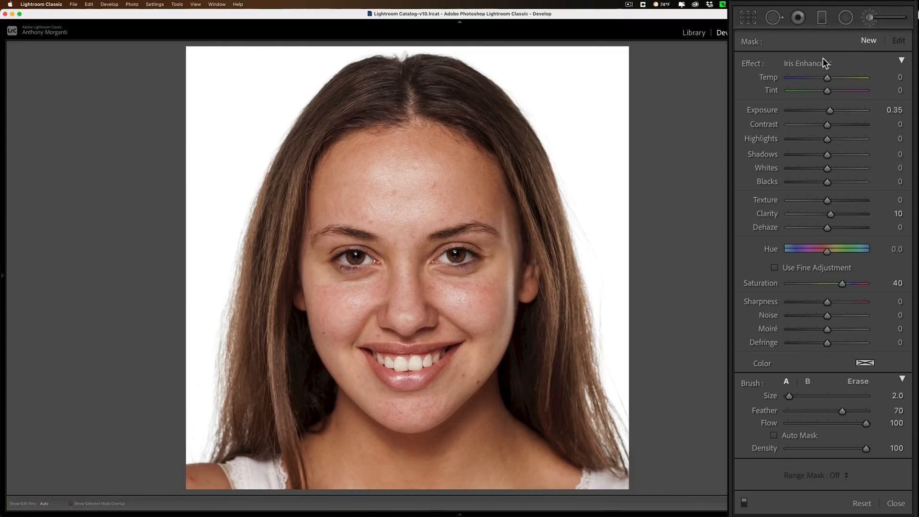
Switch the brush effect to Teeth Whitening and lower feather to 49
left_click(826, 64)
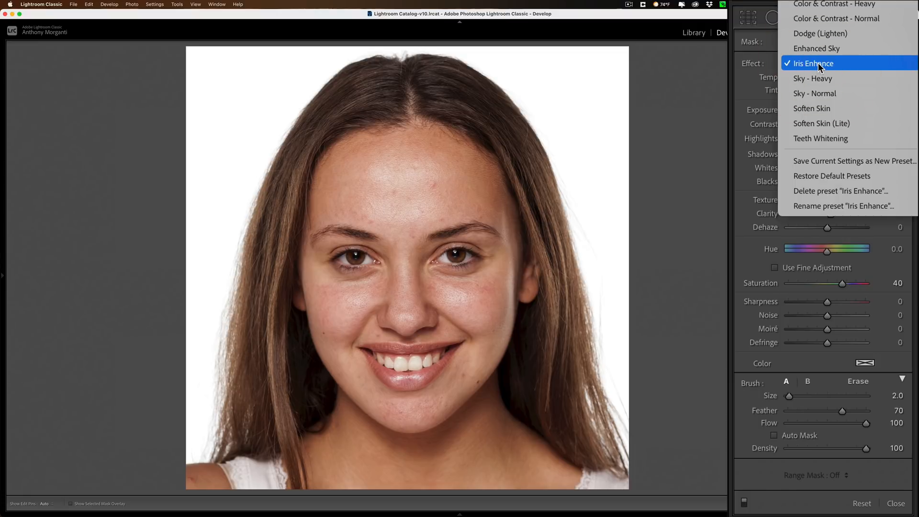
mouse_move(821, 138)
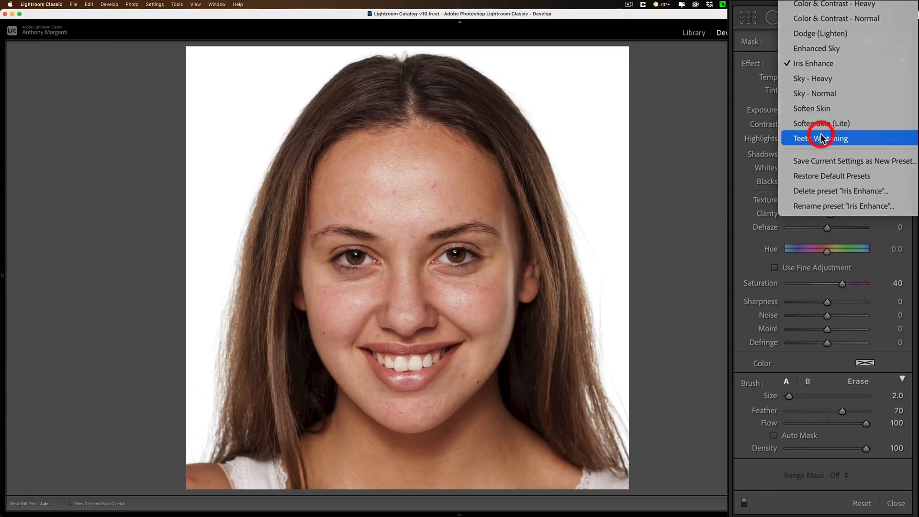
left_click(820, 138)
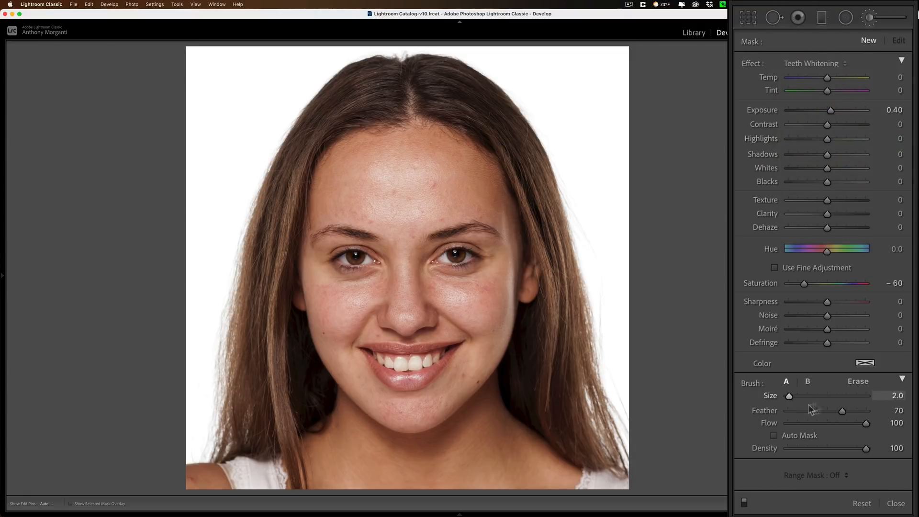
left_click_drag(843, 410, 834, 411)
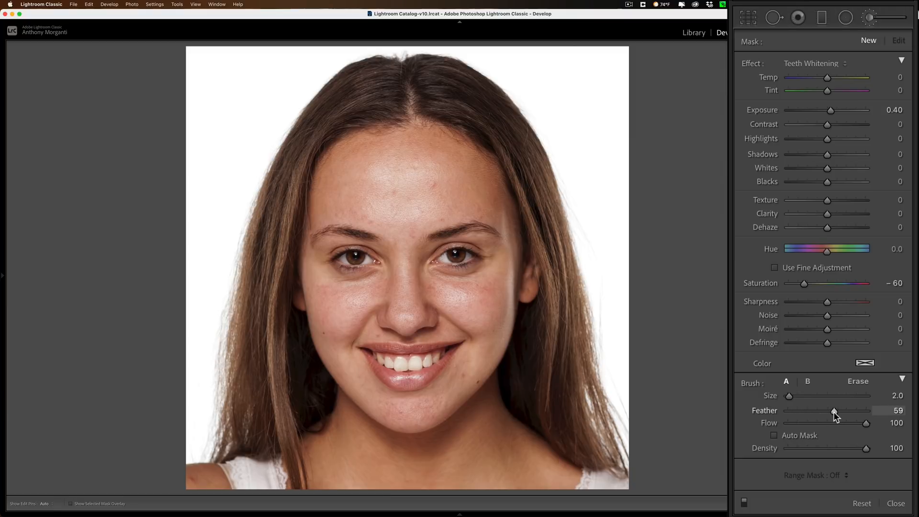
left_click_drag(835, 410, 827, 410)
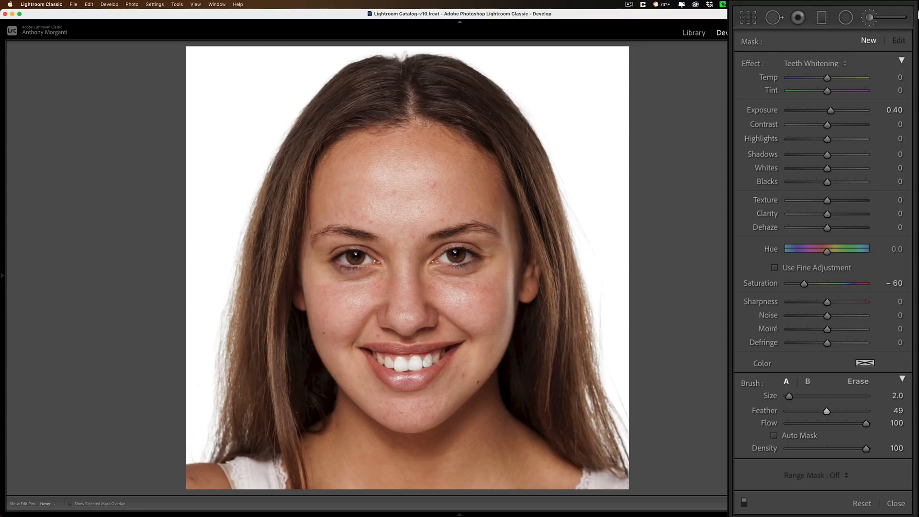
Paint the Teeth Whitening brush over the woman's smile
left_click(899, 40)
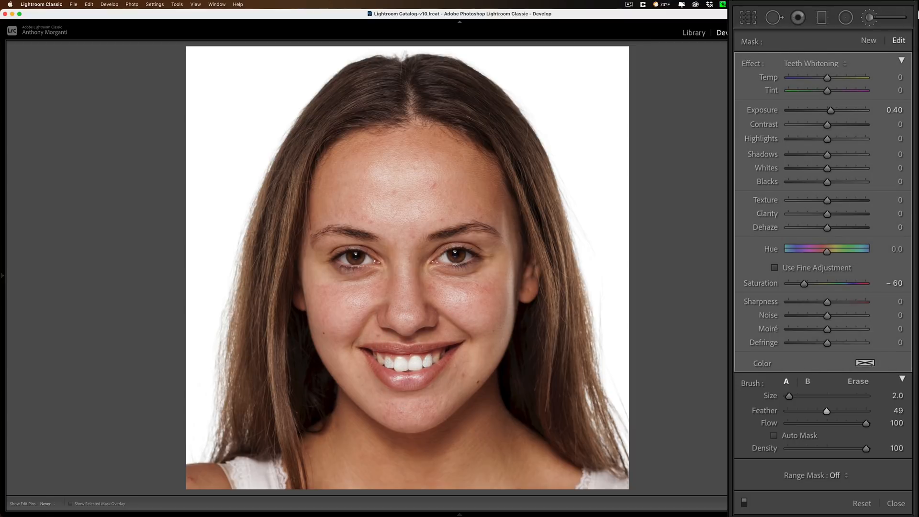
left_click(400, 362)
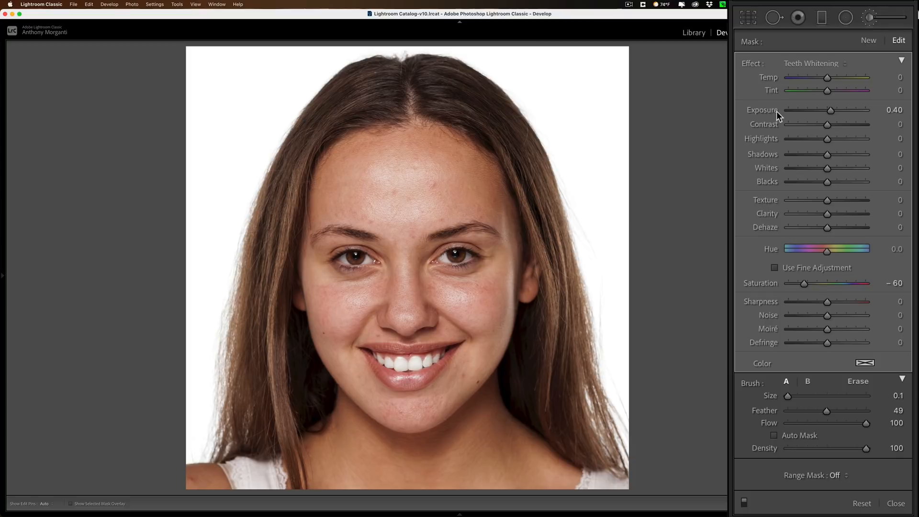
mouse_move(765, 296)
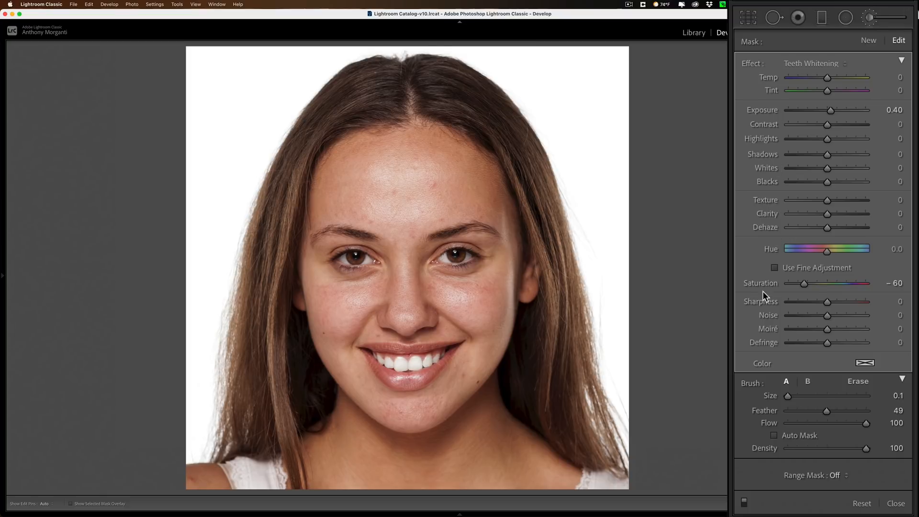
mouse_move(763, 292)
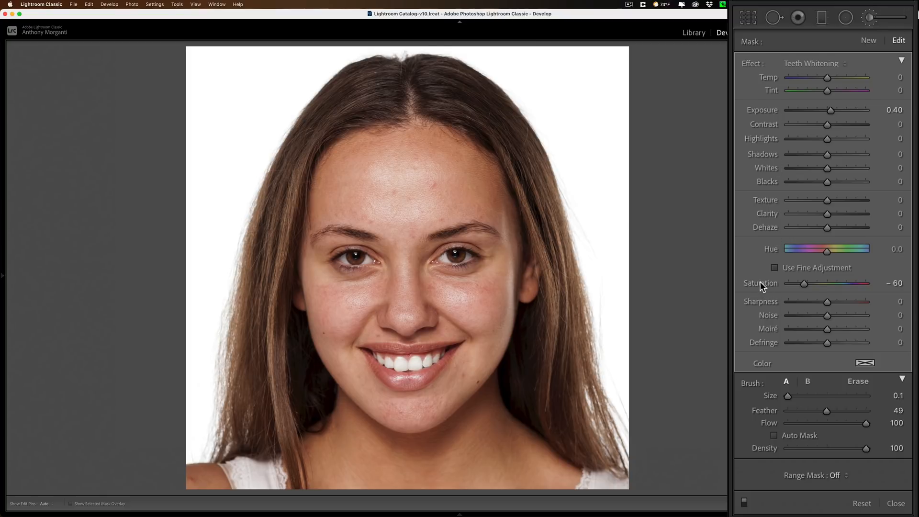
mouse_move(832, 112)
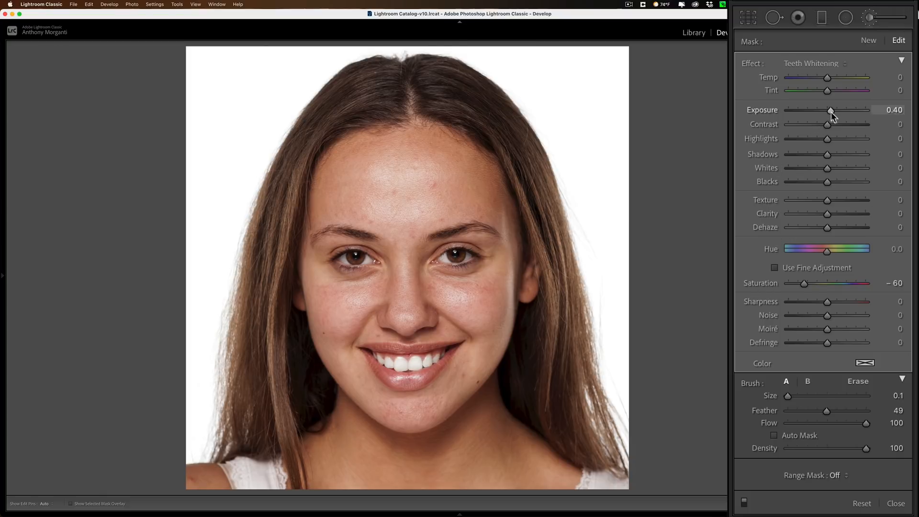
Reduce the Teeth Whitening exposure from 0.40 to 0.19
left_click_drag(833, 110, 827, 110)
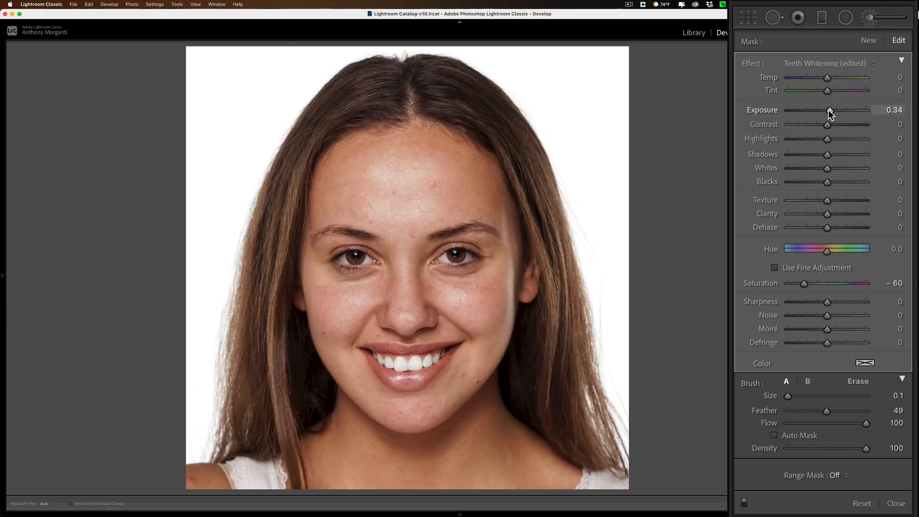
left_click_drag(833, 109, 828, 110)
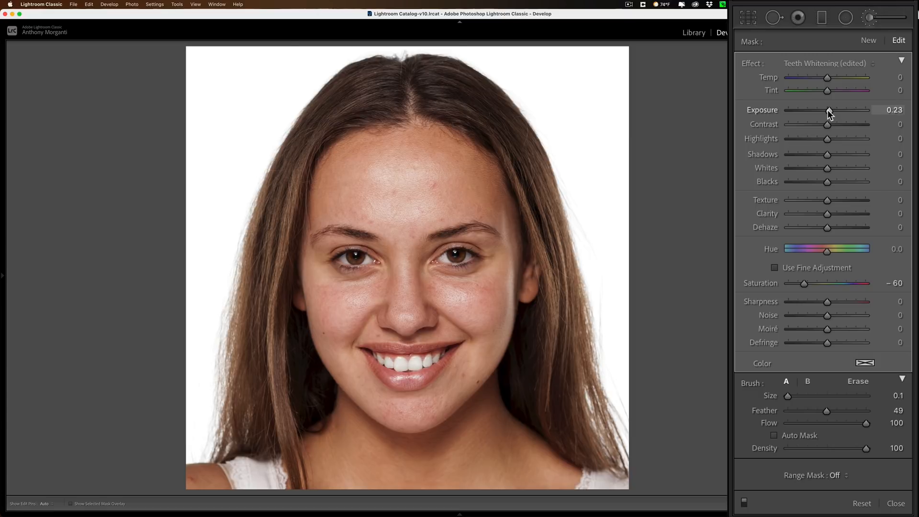
left_click_drag(830, 110, 827, 110)
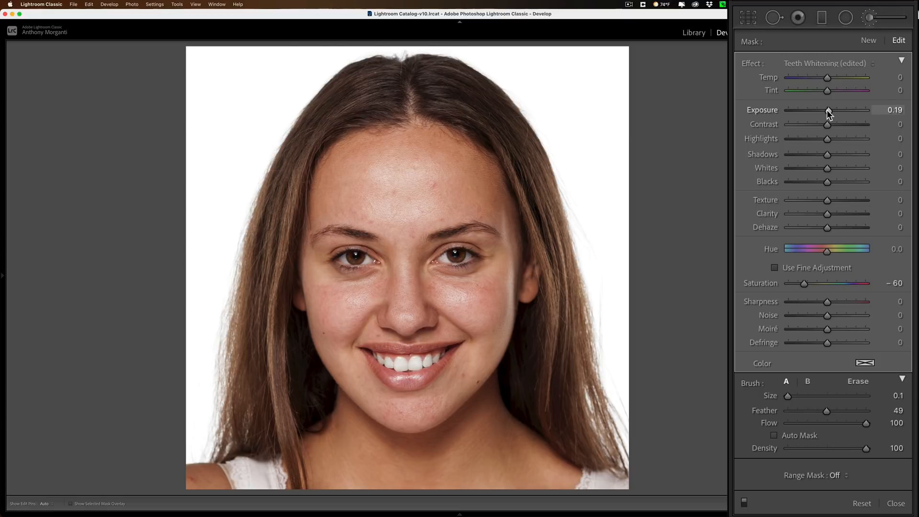